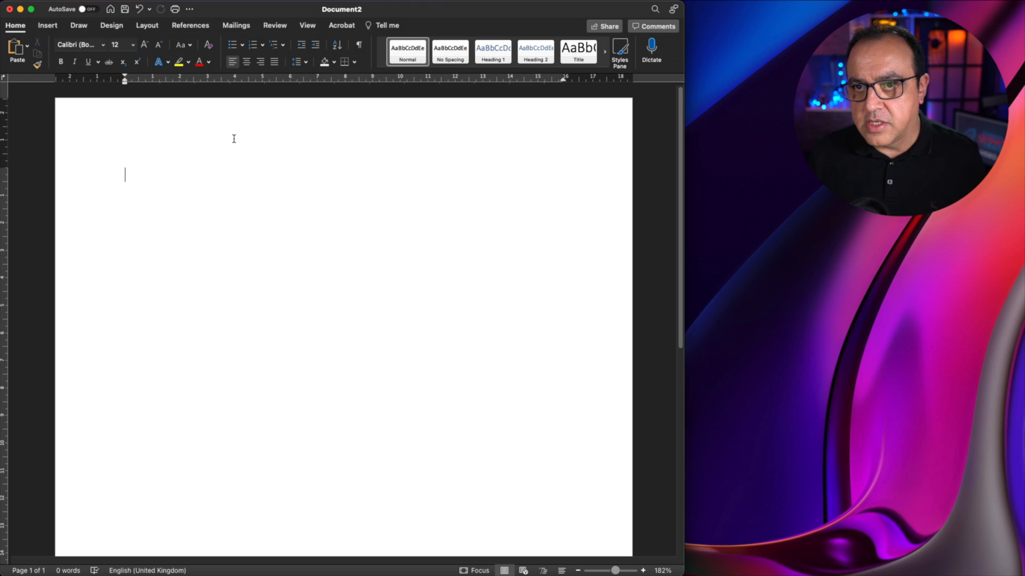
Enter the header editing area of the blank document via the top margin
double_click(261, 131)
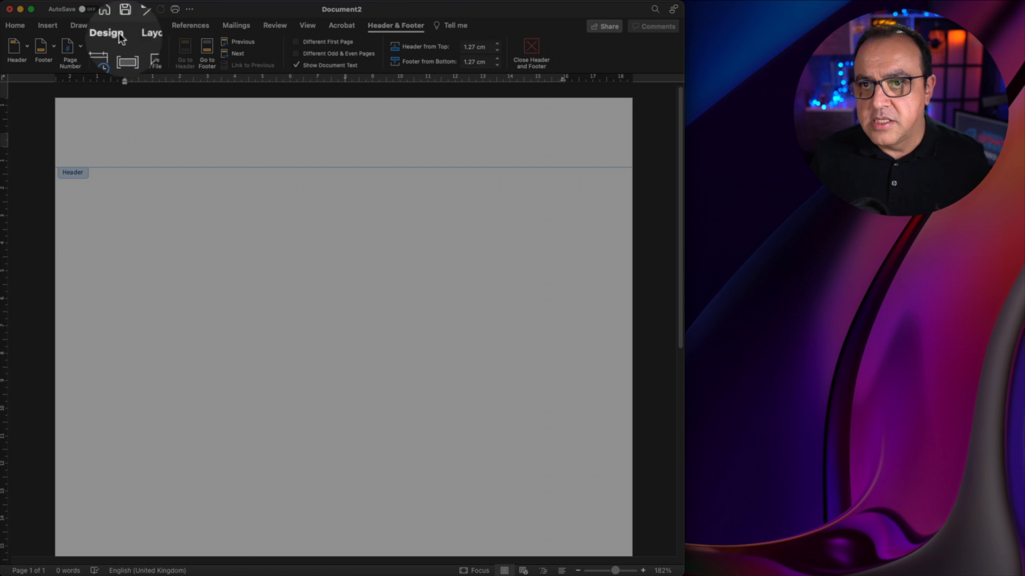
click(78, 25)
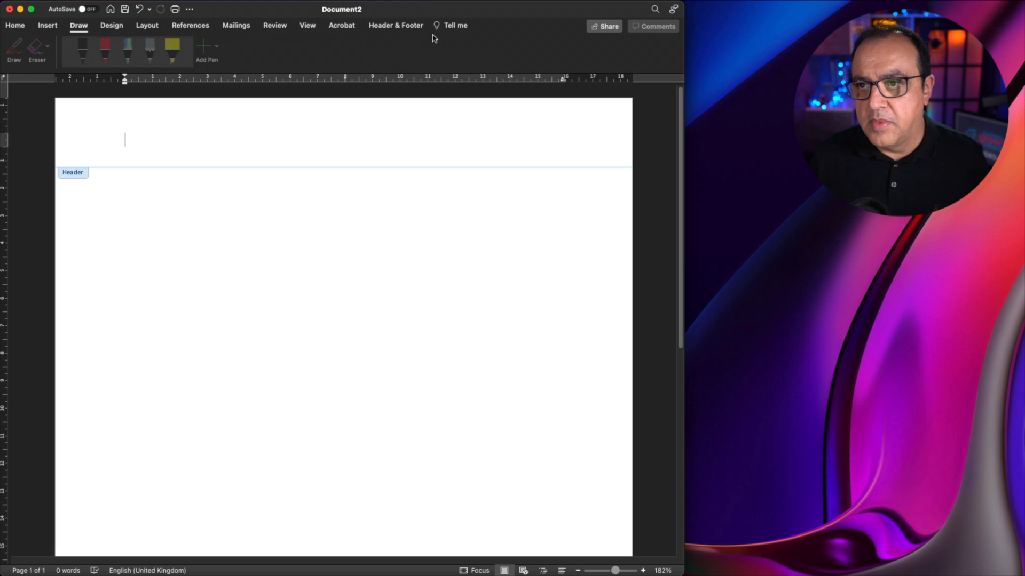
click(395, 26)
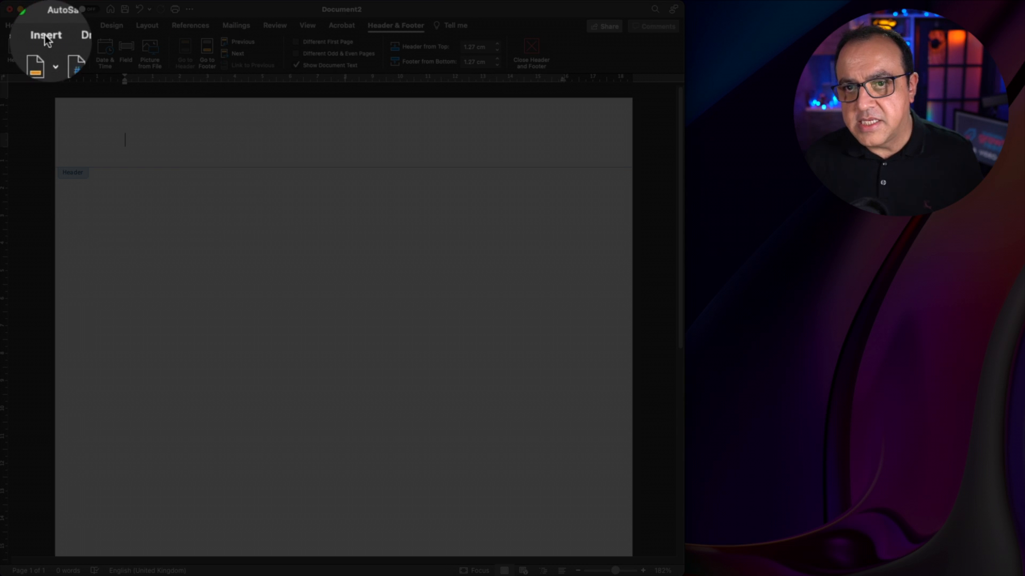
Insert a one-row, two-column table into the header
click(53, 46)
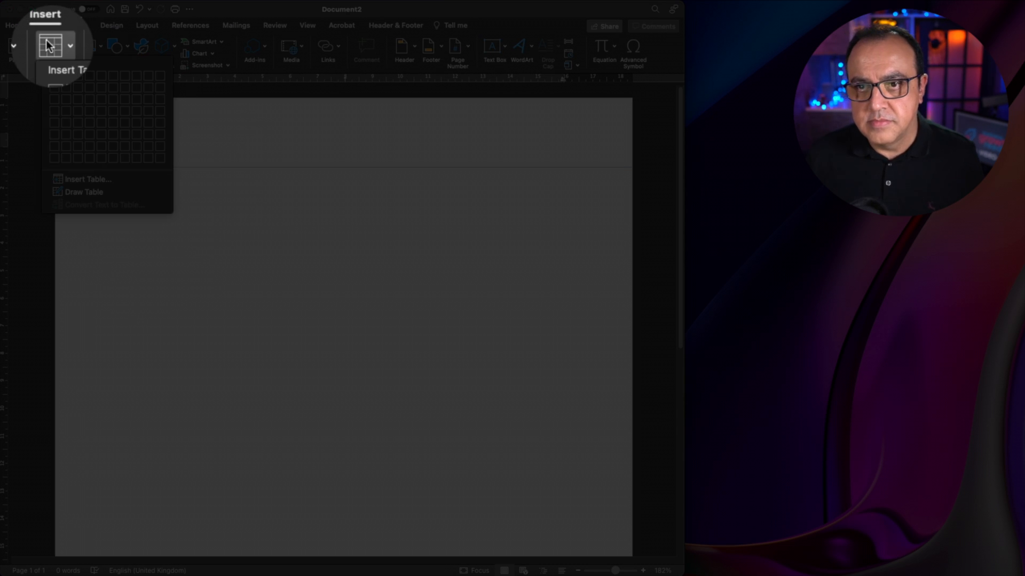
mouse_move(65, 80)
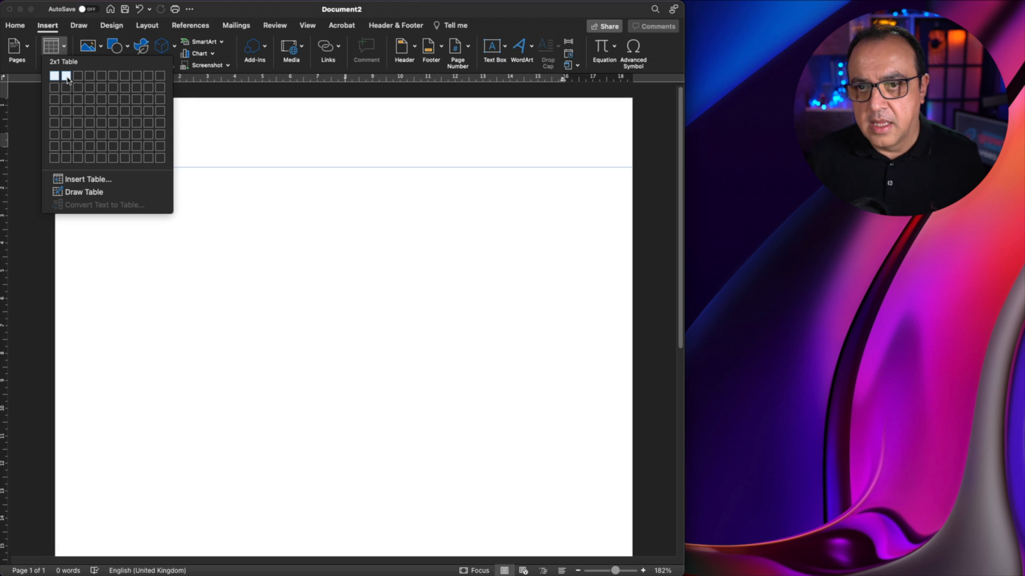
click(68, 76)
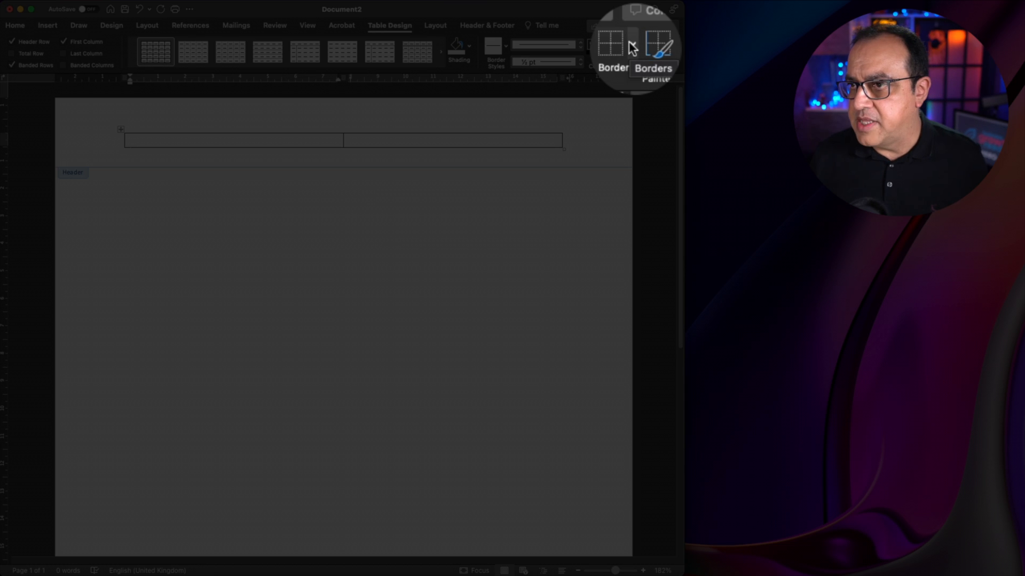
Remove the inside border, then every border, from the header table
click(634, 46)
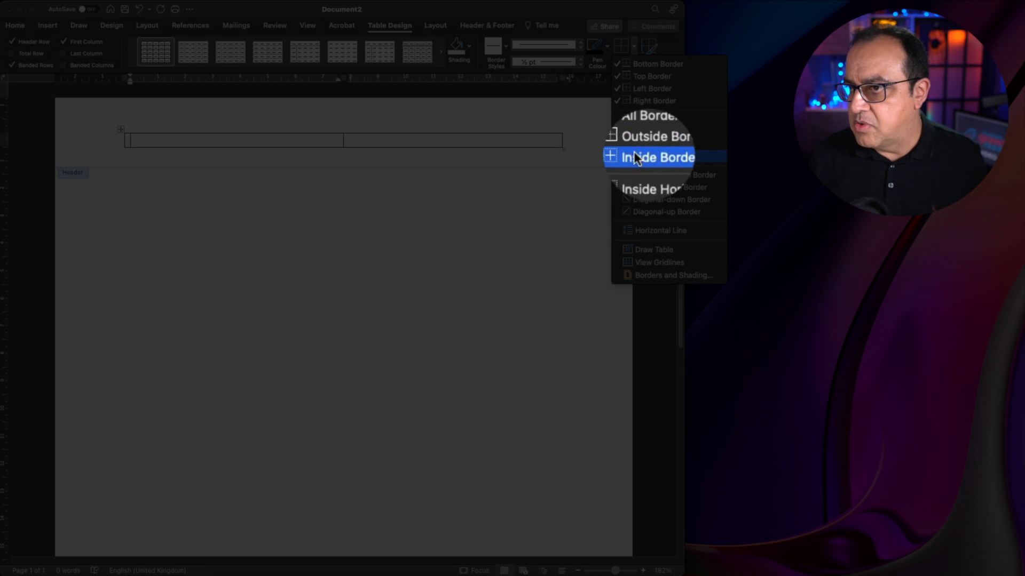
click(652, 157)
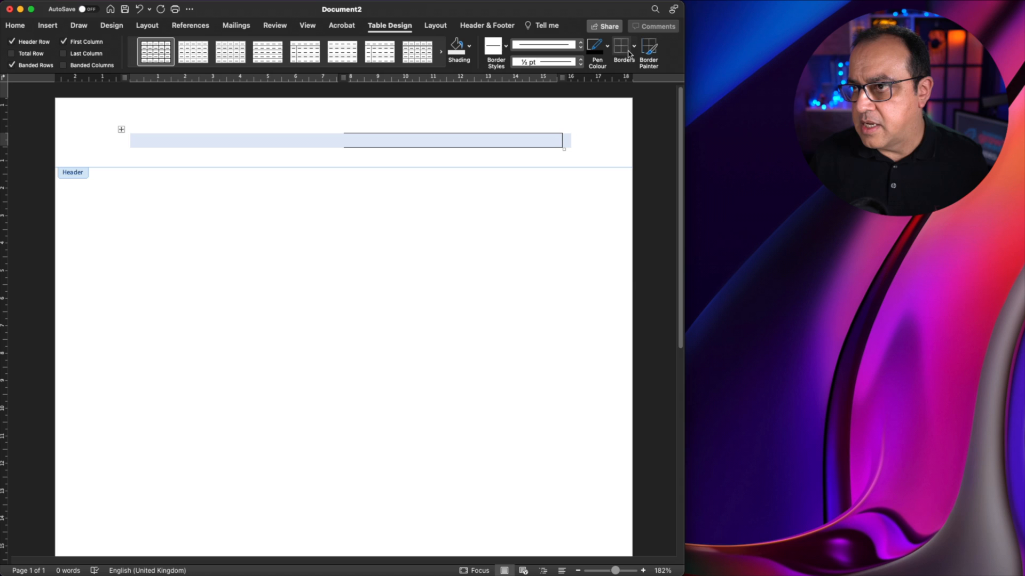
click(633, 46)
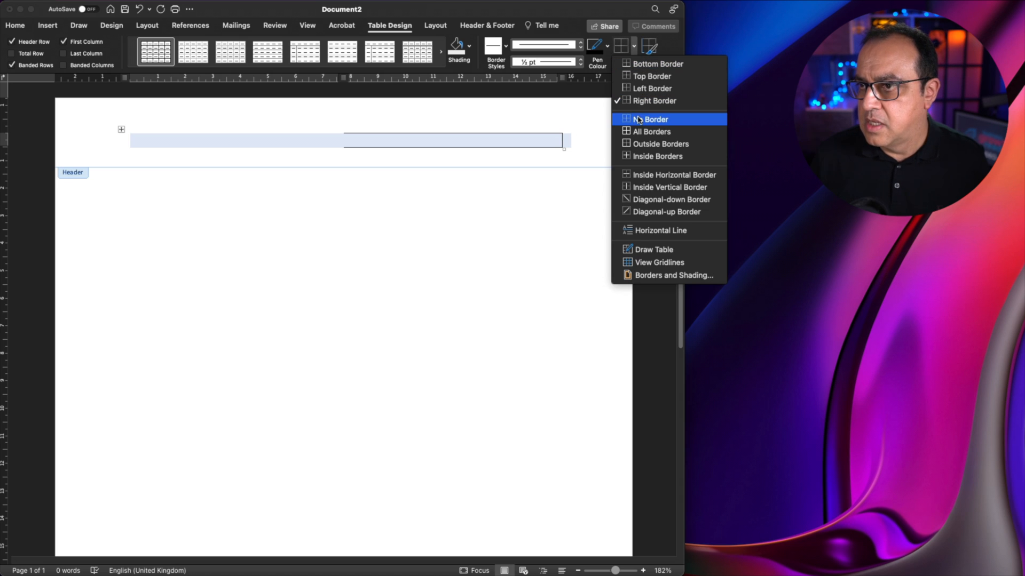
click(652, 119)
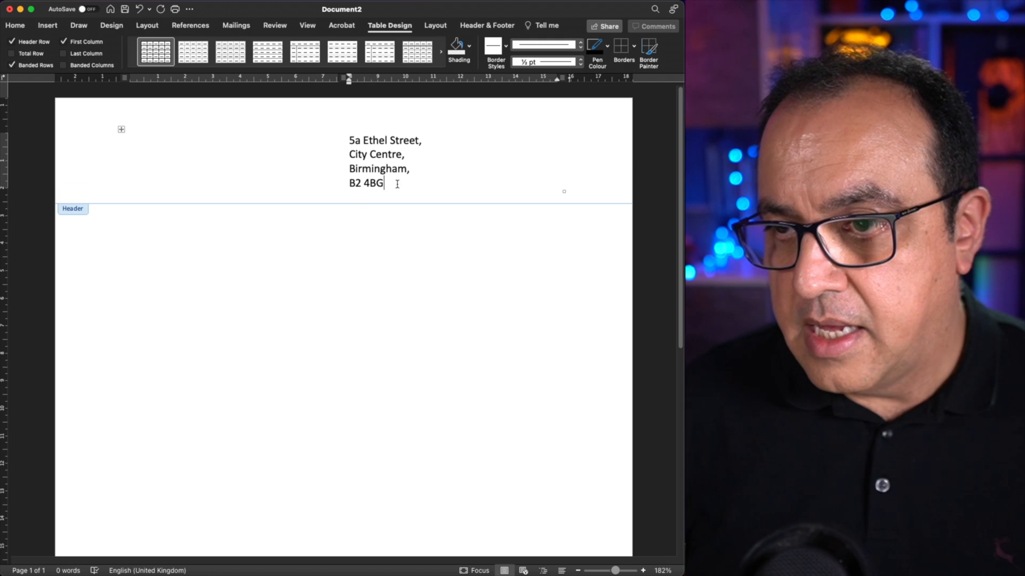
Delete the trailing commas from the address lines and right-align them
click(424, 140)
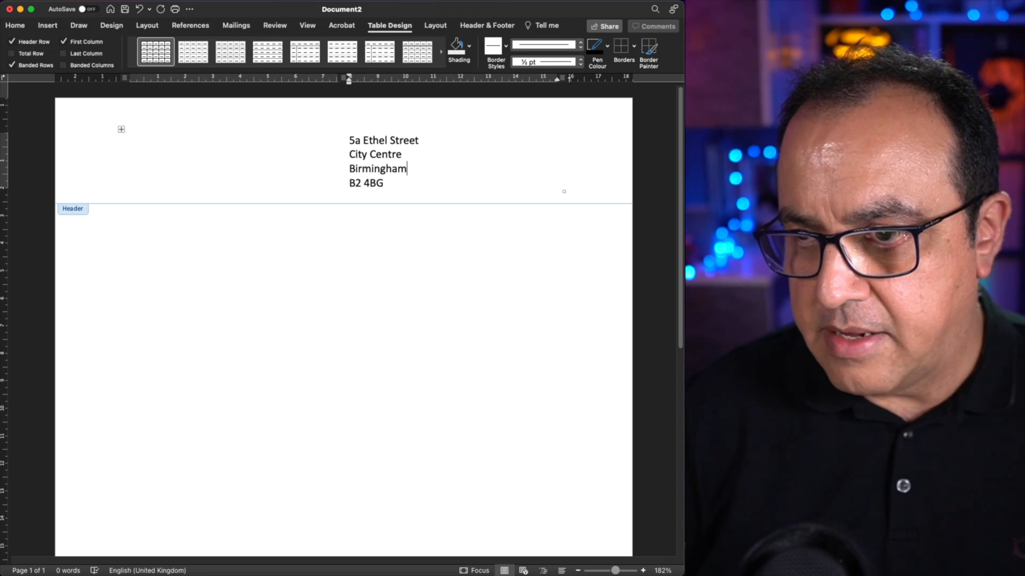
mouse_move(439, 150)
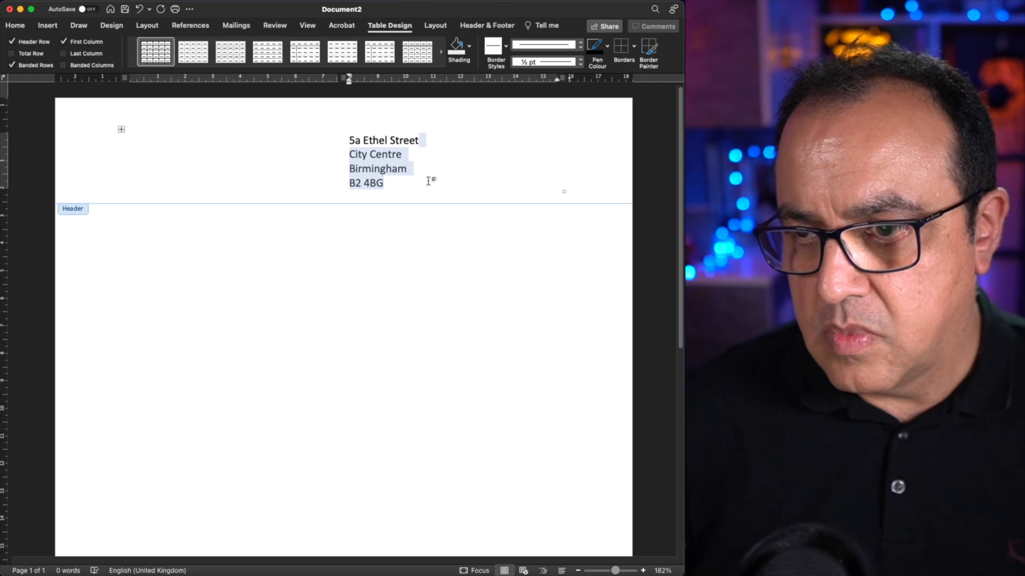
click(14, 24)
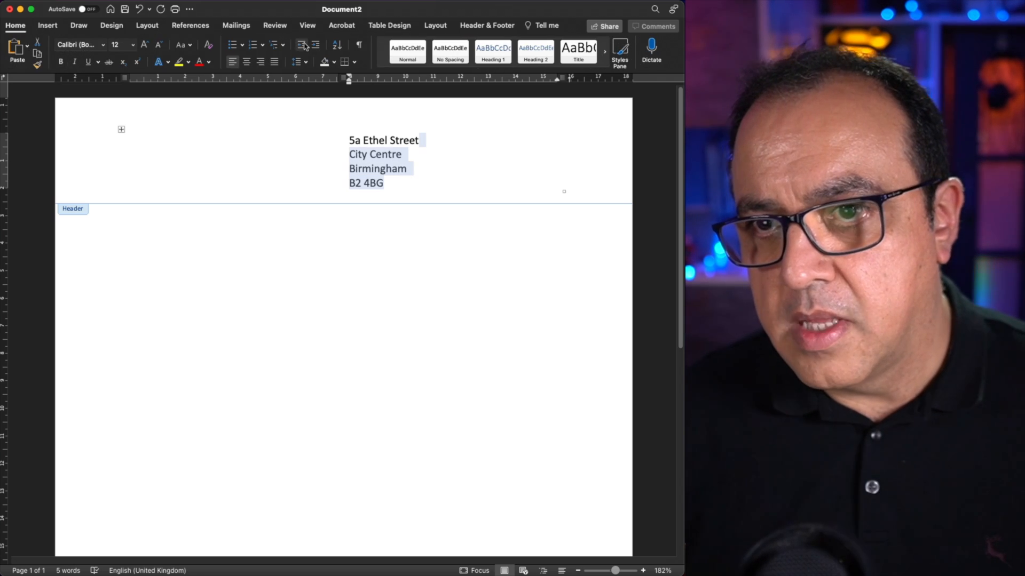
click(260, 62)
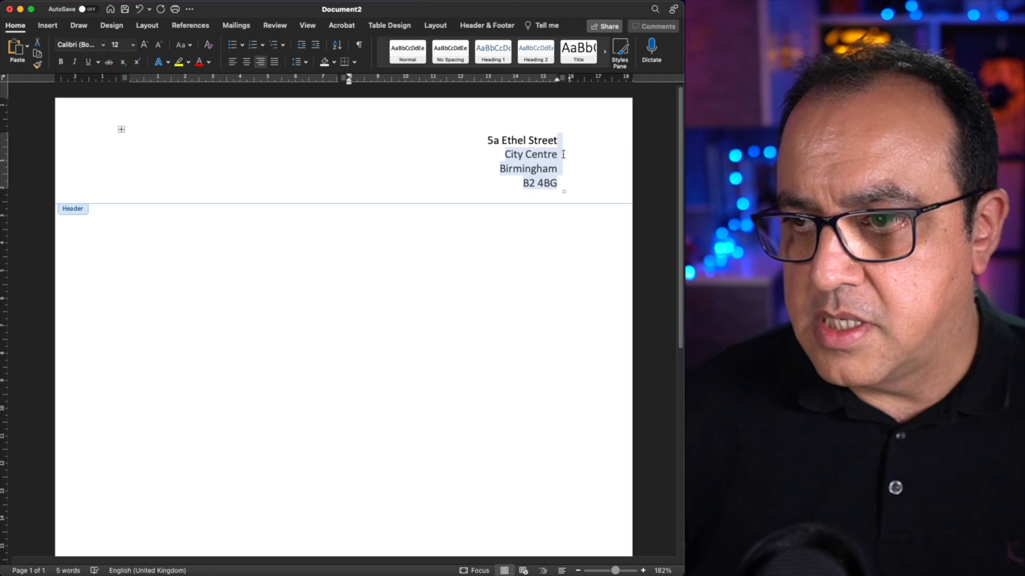
click(555, 182)
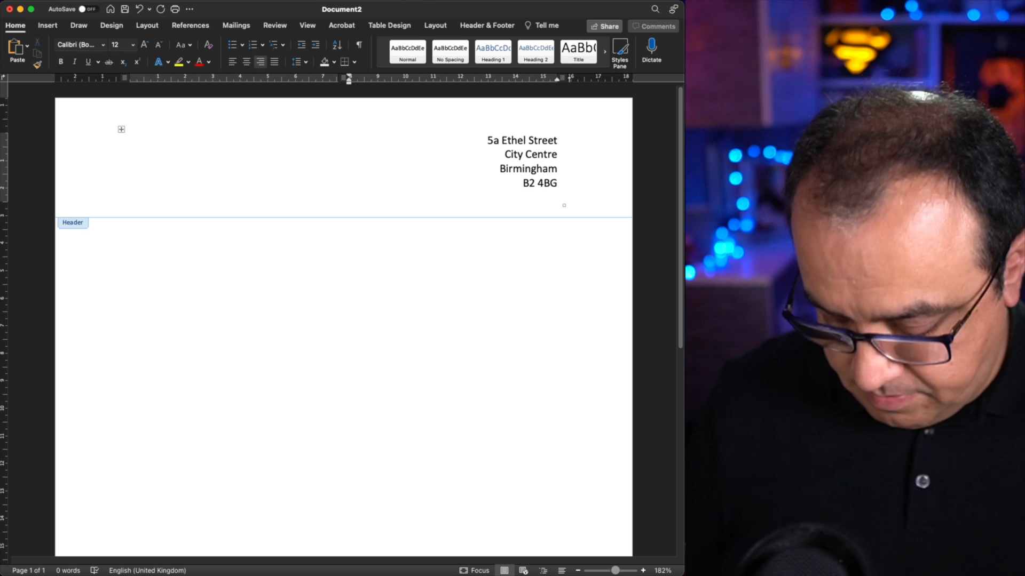
text(0121)
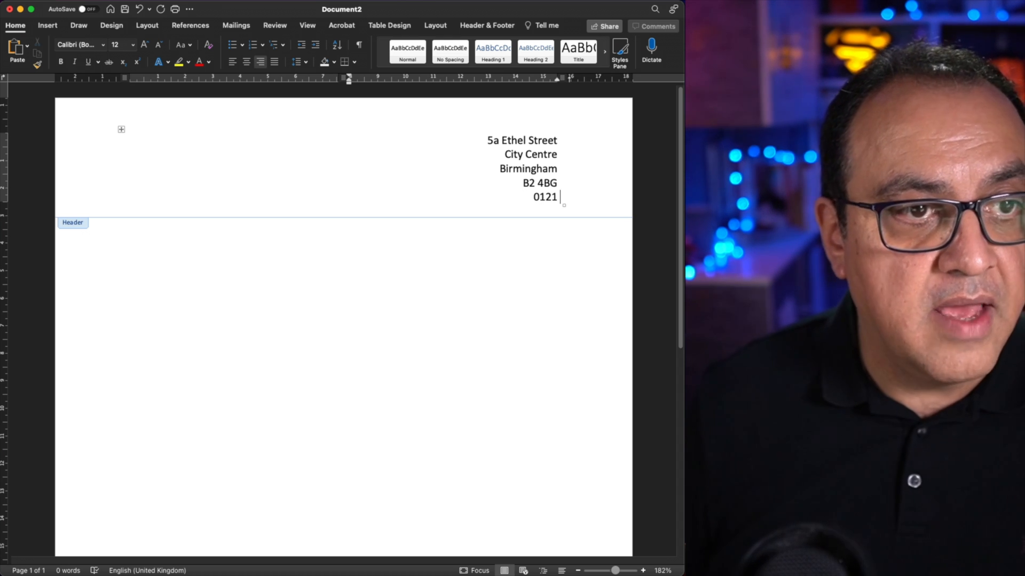
text(643)
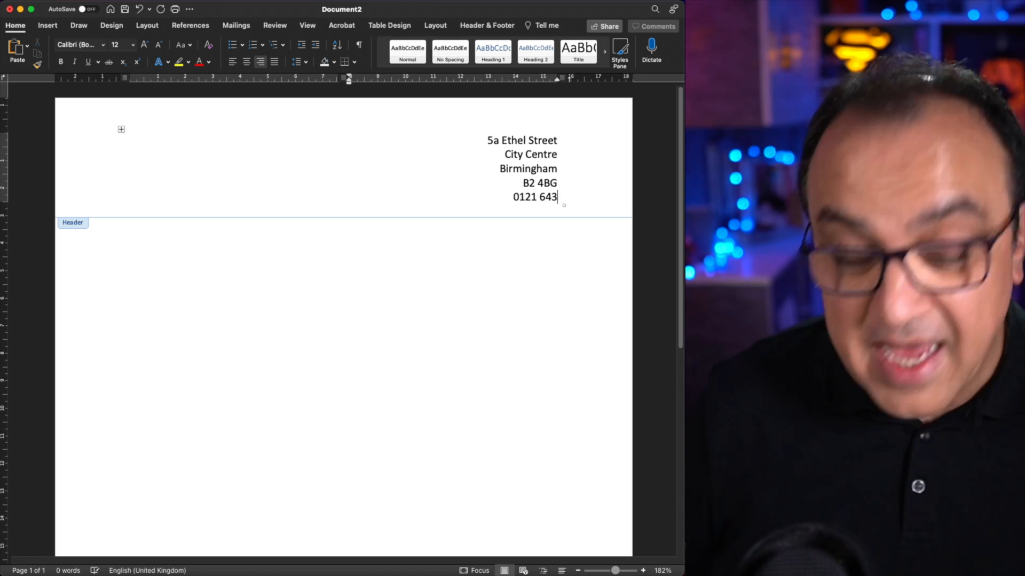
text(5)
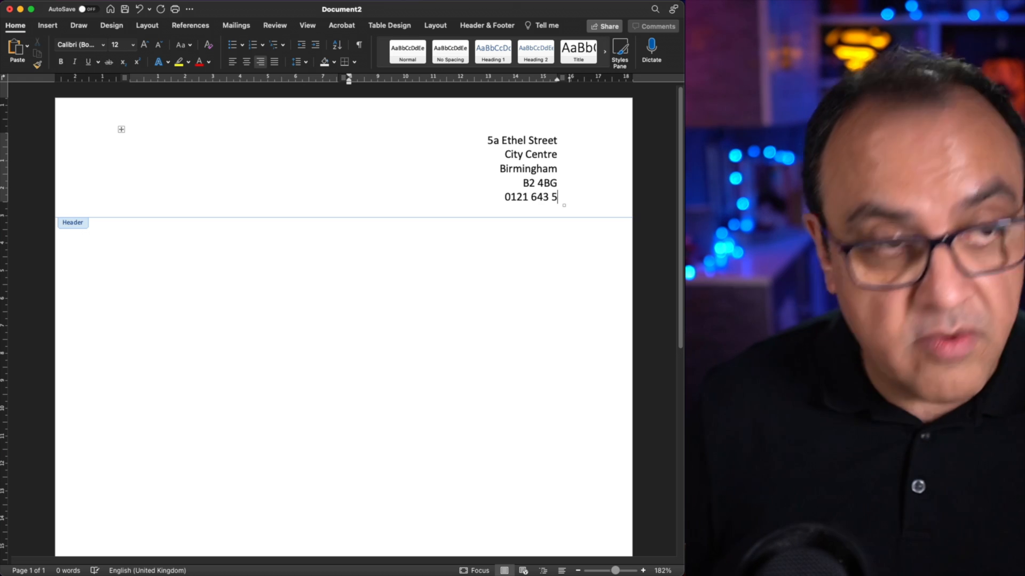
text(93)
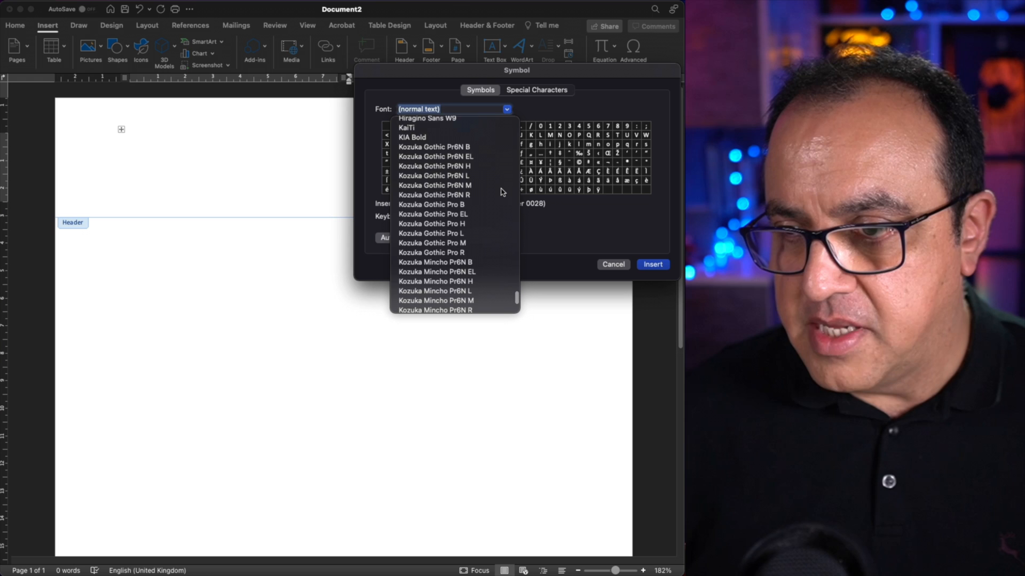
Insert the Wingdings telephone symbol in front of the phone number
scroll(down, 3)
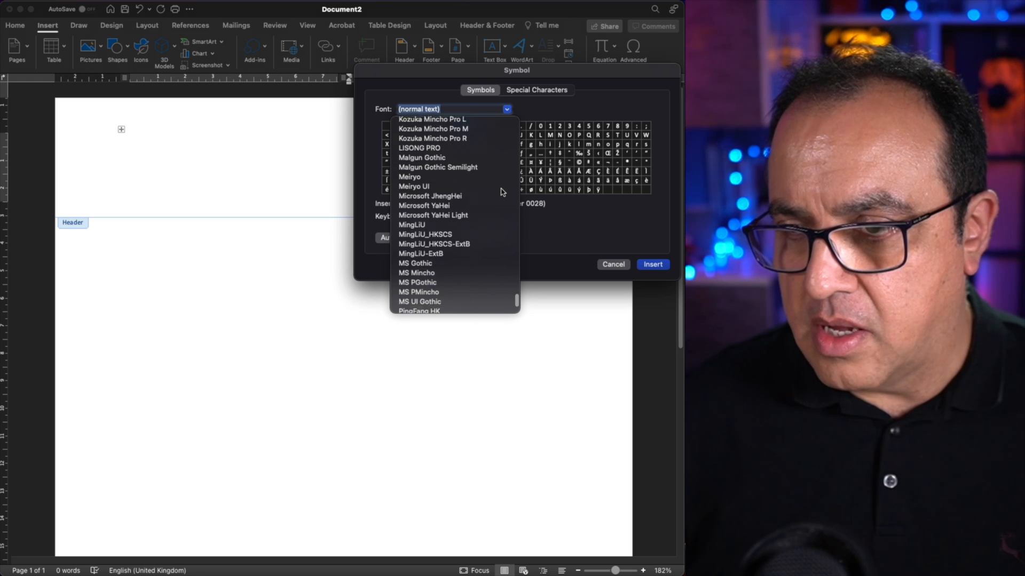
scroll(down, 3)
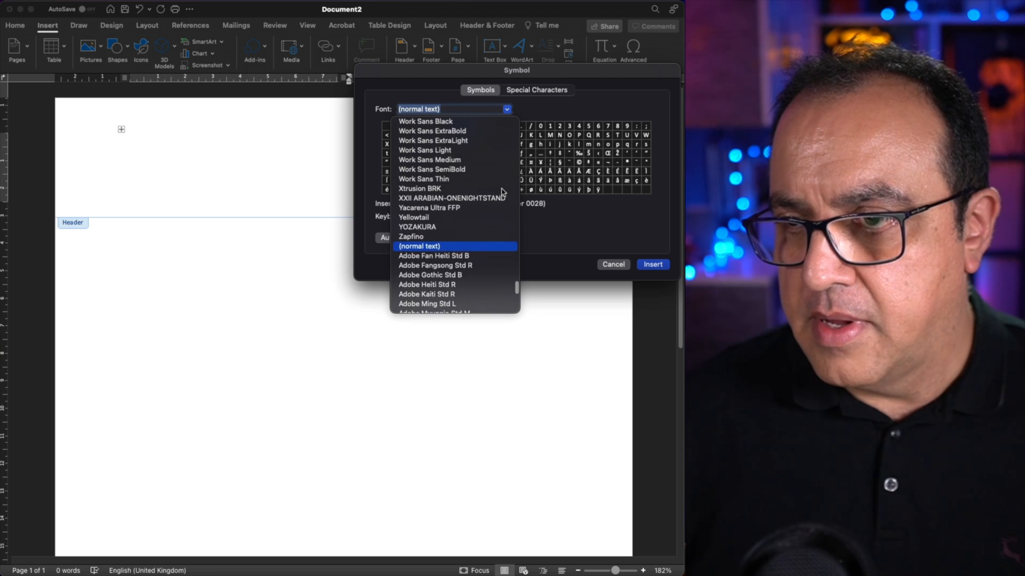
scroll(up, 3)
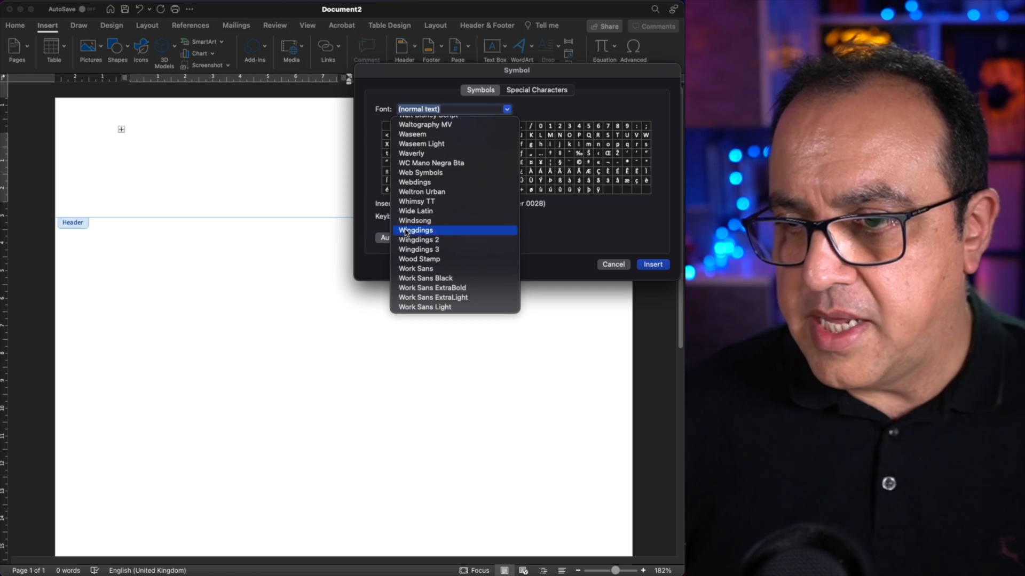
click(415, 231)
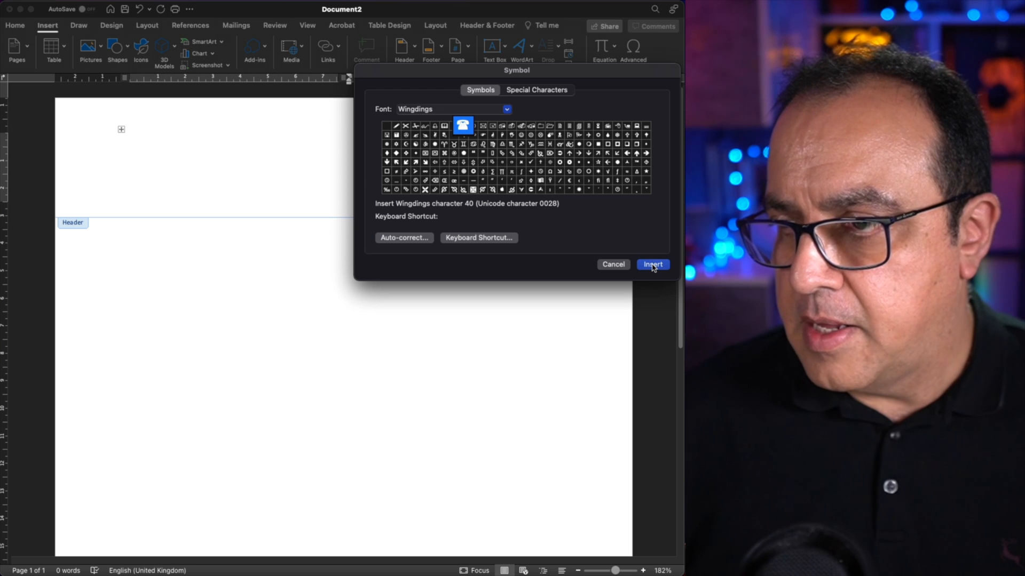
click(652, 263)
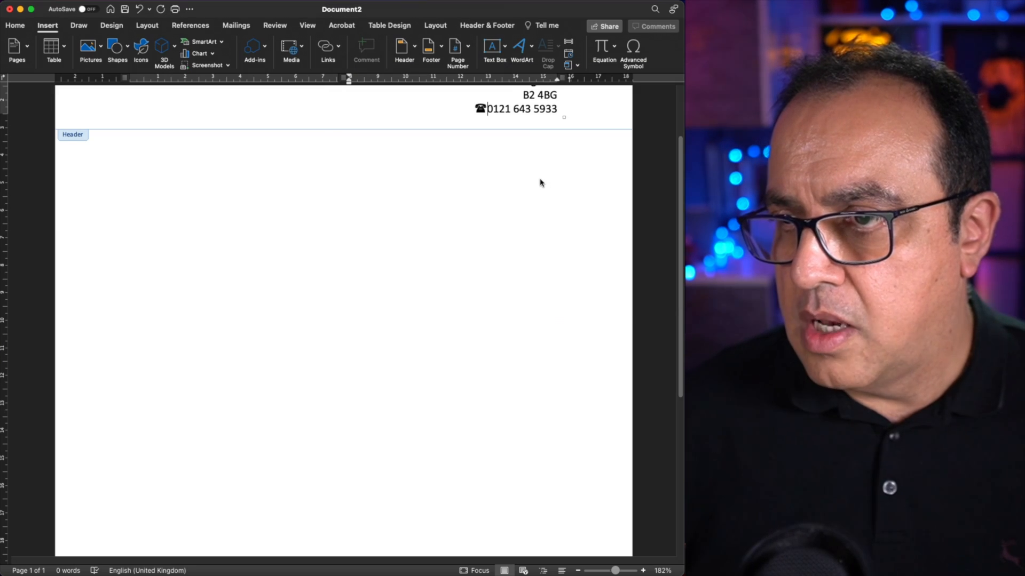
scroll(down, 3)
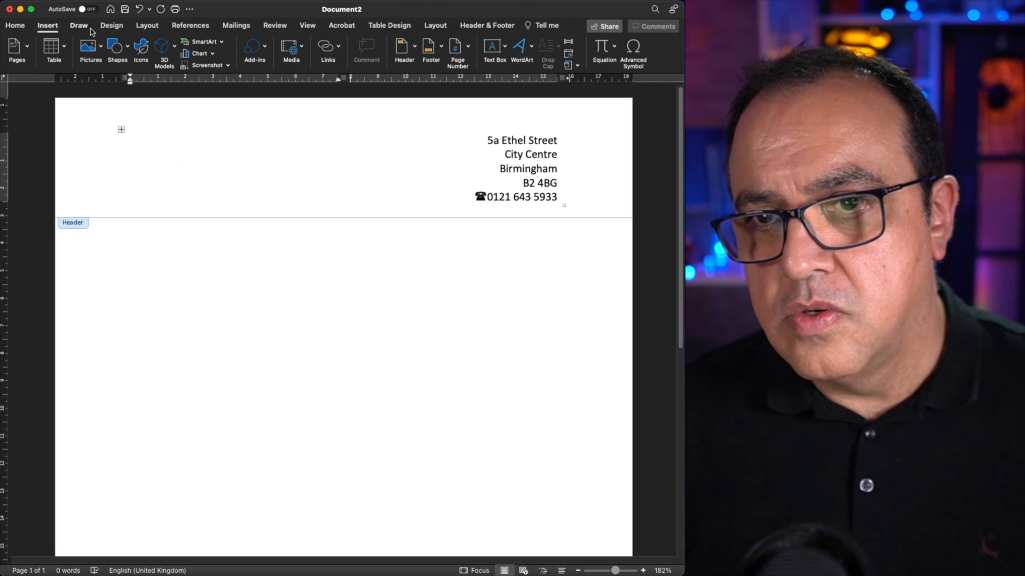
Insert the La Galleria logo PNG from file into the header's left cell
click(129, 141)
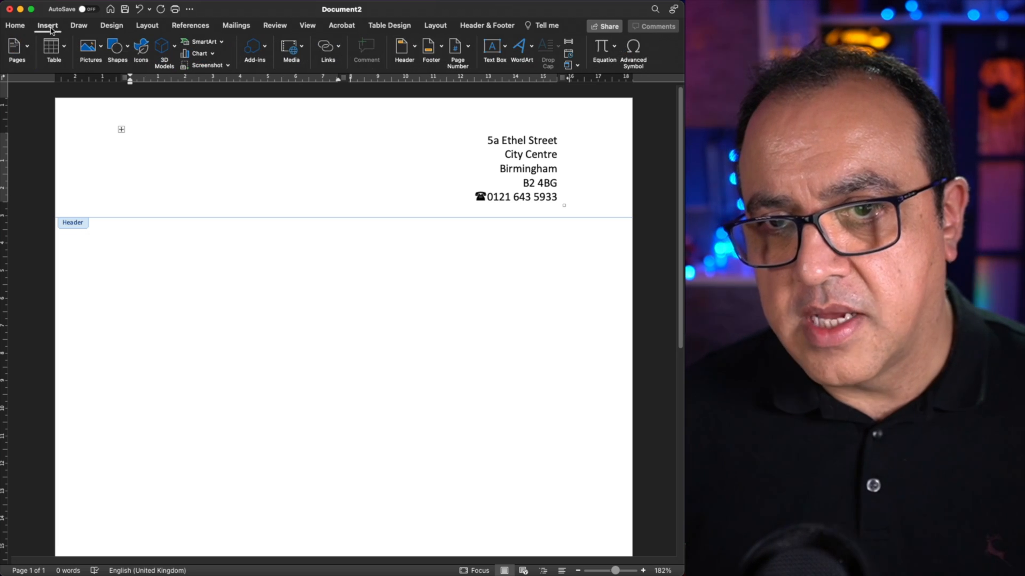
click(90, 47)
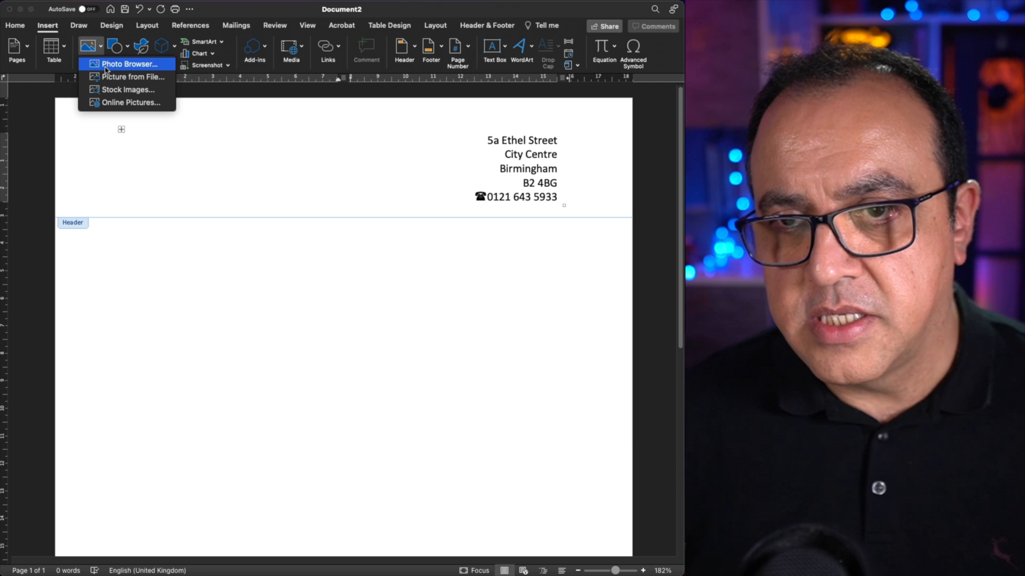
mouse_move(132, 77)
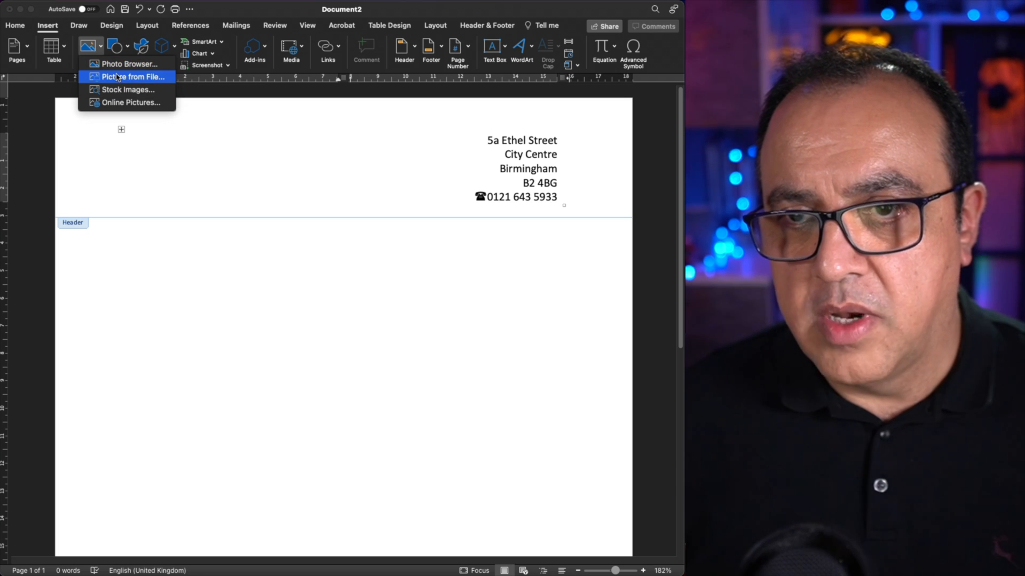
click(135, 77)
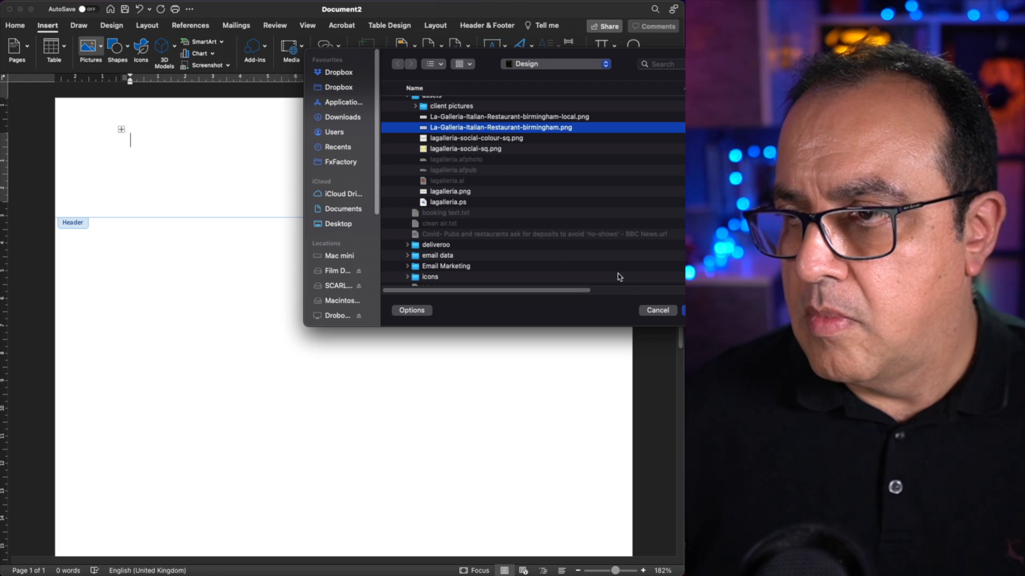
double_click(499, 127)
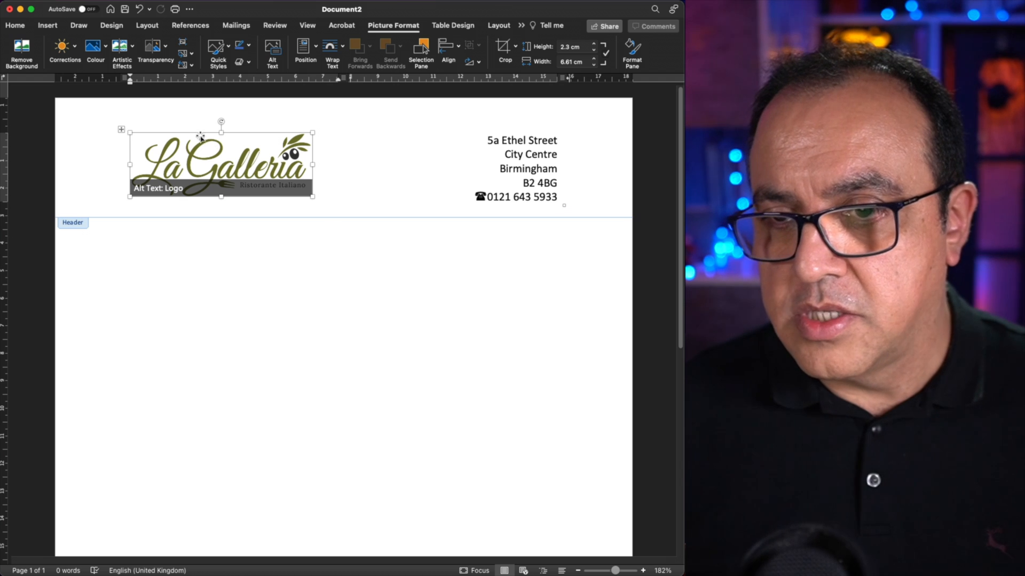
mouse_move(106, 111)
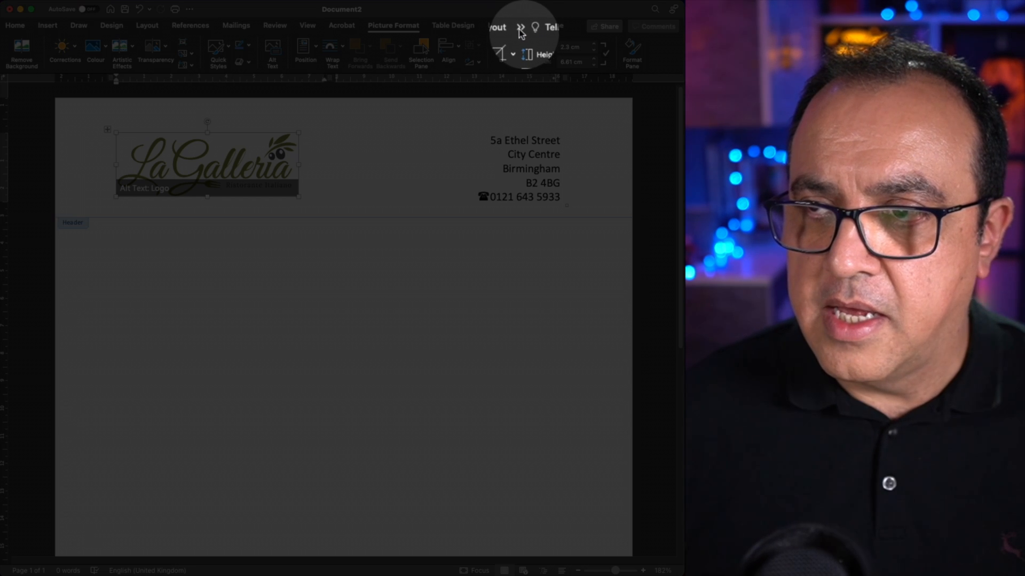
mouse_move(147, 33)
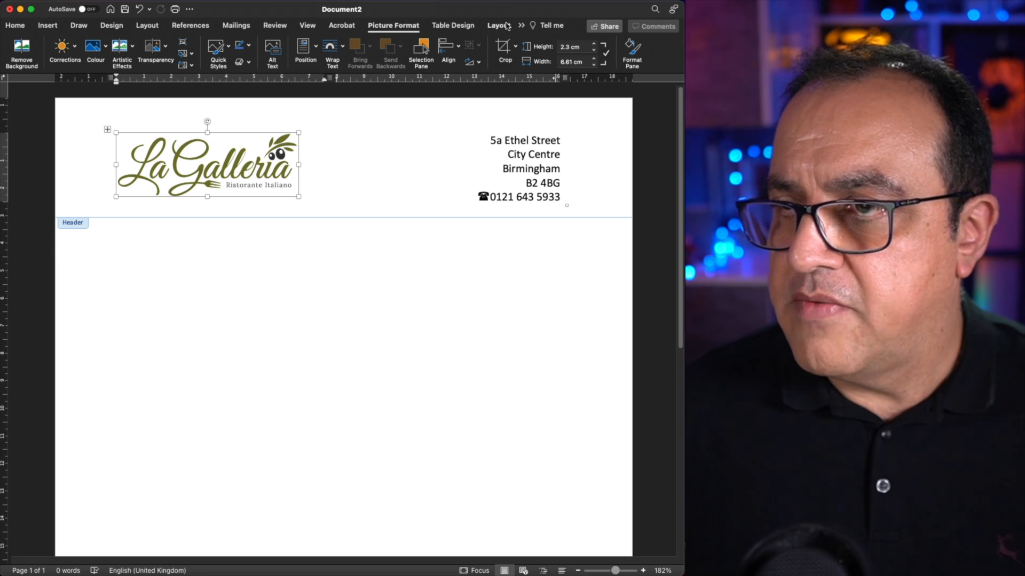
mouse_move(534, 35)
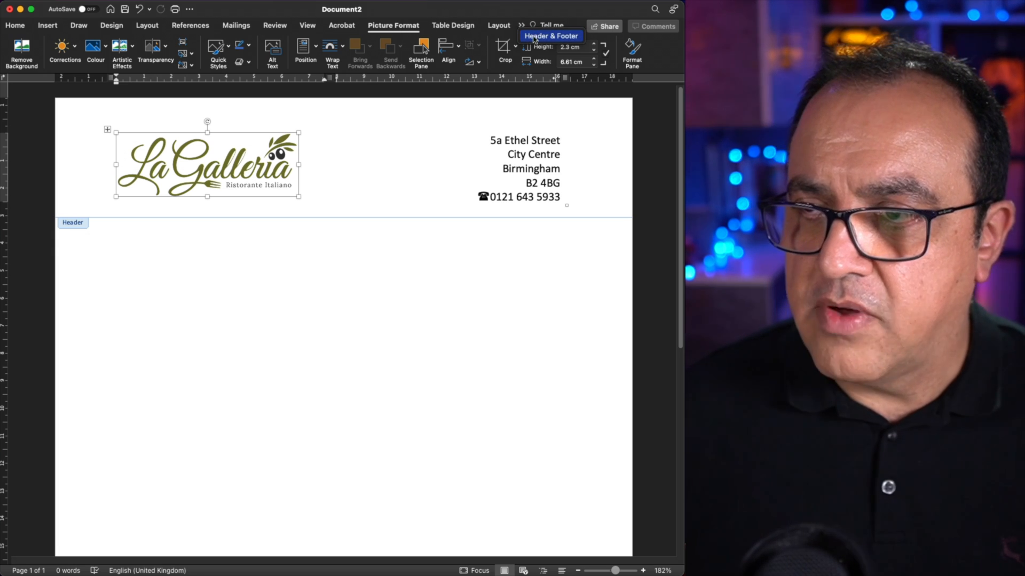
Bring up the Header & Footer options after nudging the logo toward the left margin
click(550, 35)
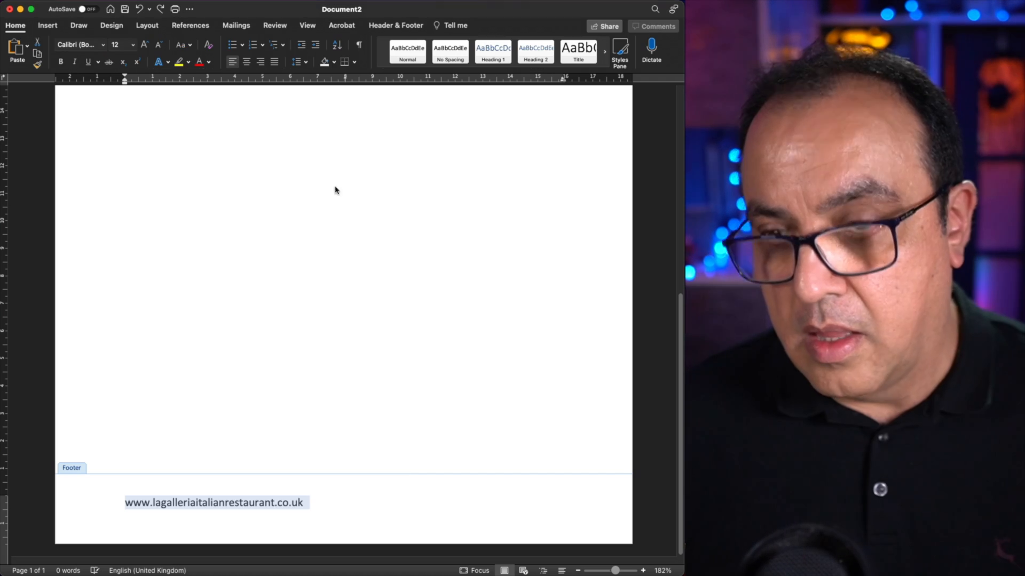
Centre the website URL in the footer and close header and footer editing
click(247, 62)
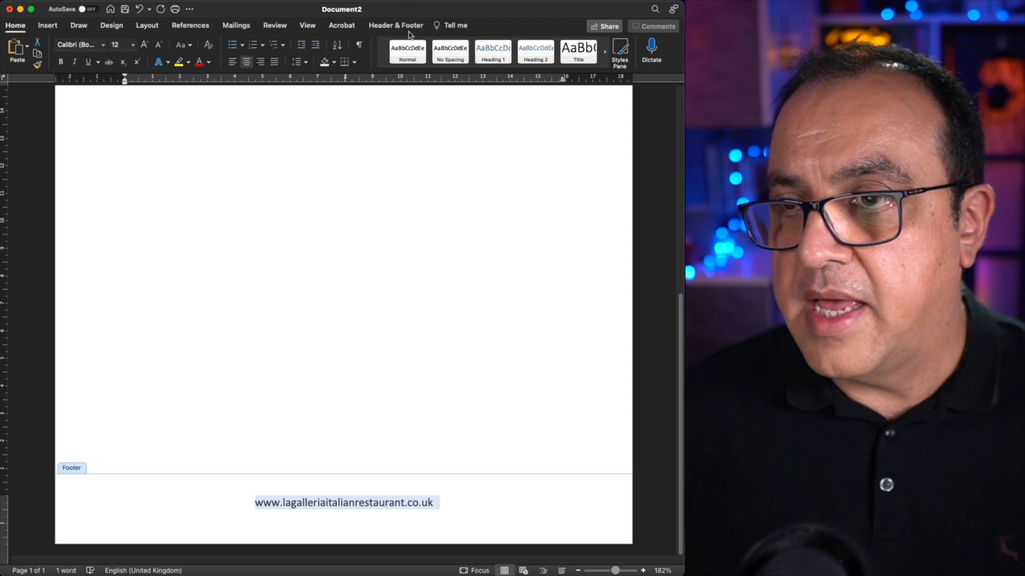
click(395, 24)
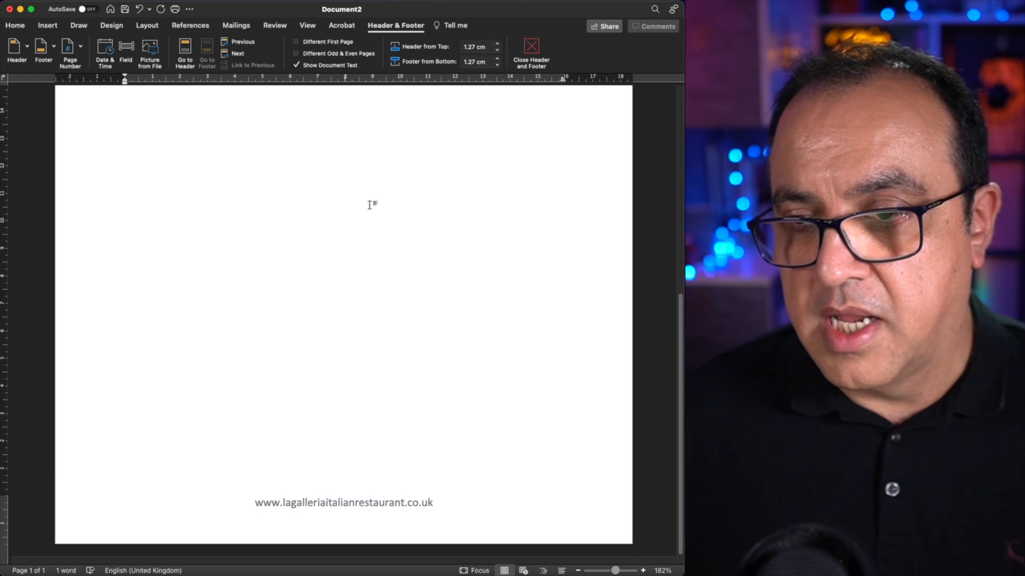
click(531, 55)
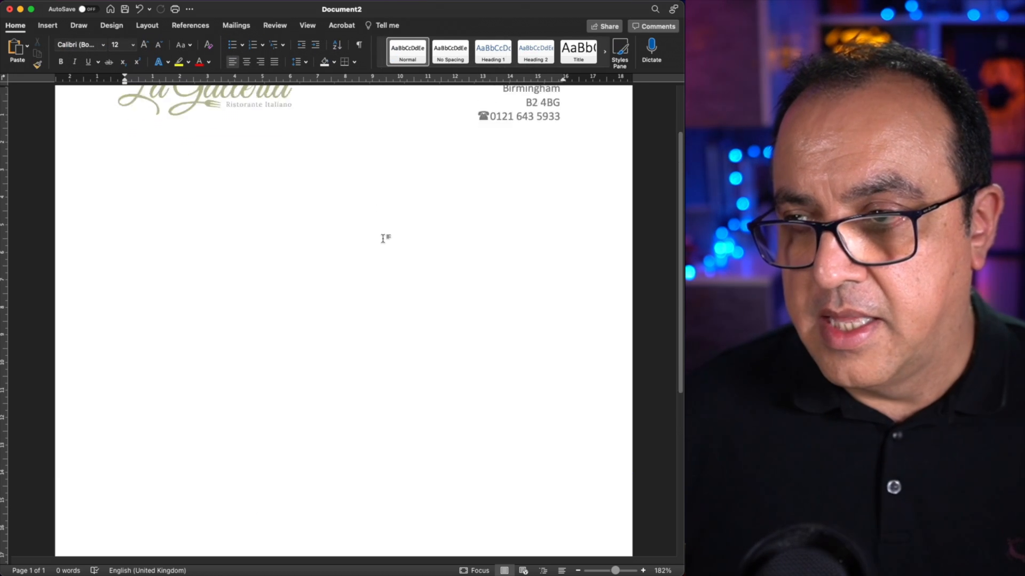
scroll(up, 3)
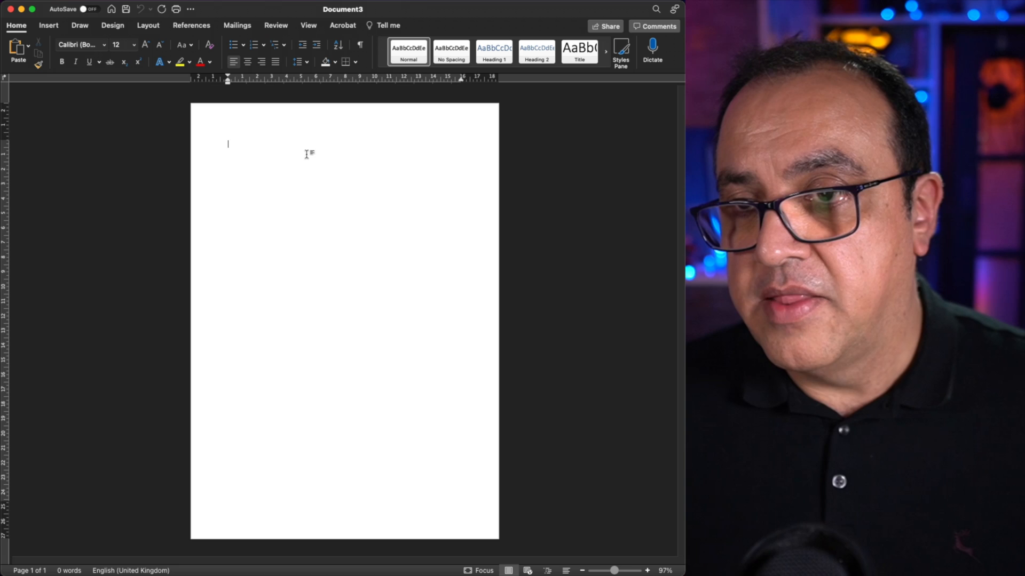
Insert the rocket letterhead picture into the new document's header
double_click(295, 124)
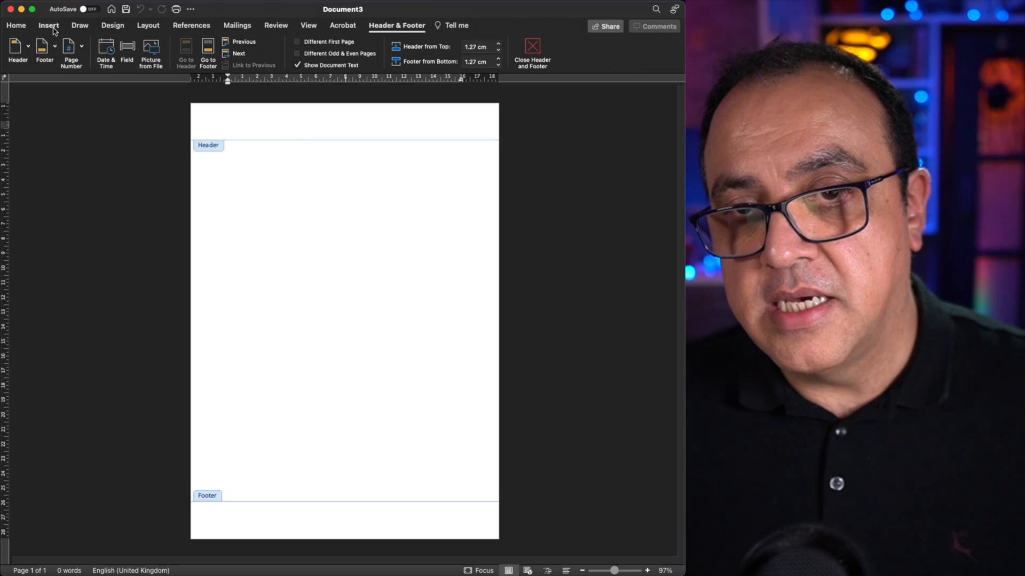
click(48, 25)
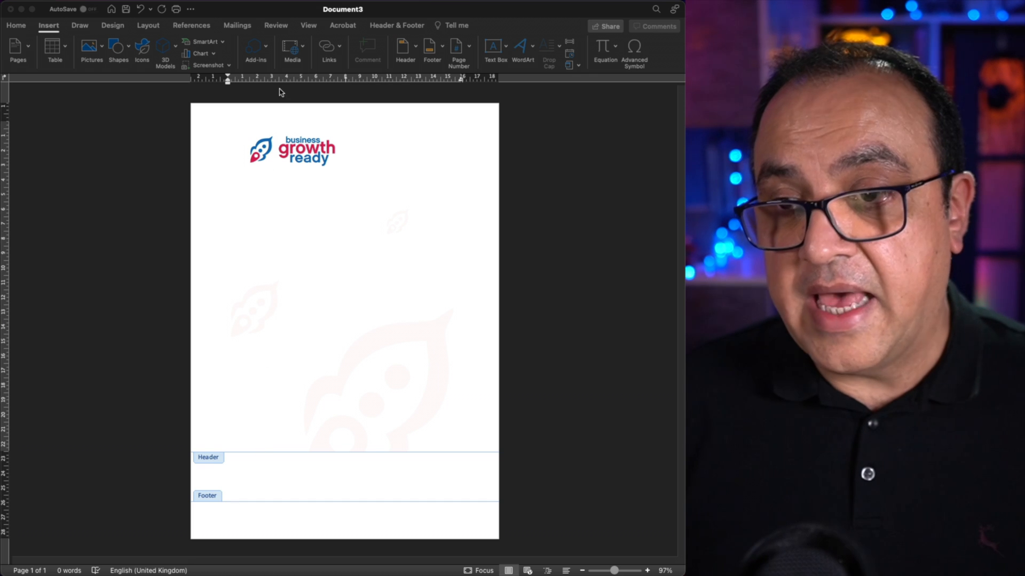
mouse_move(330, 465)
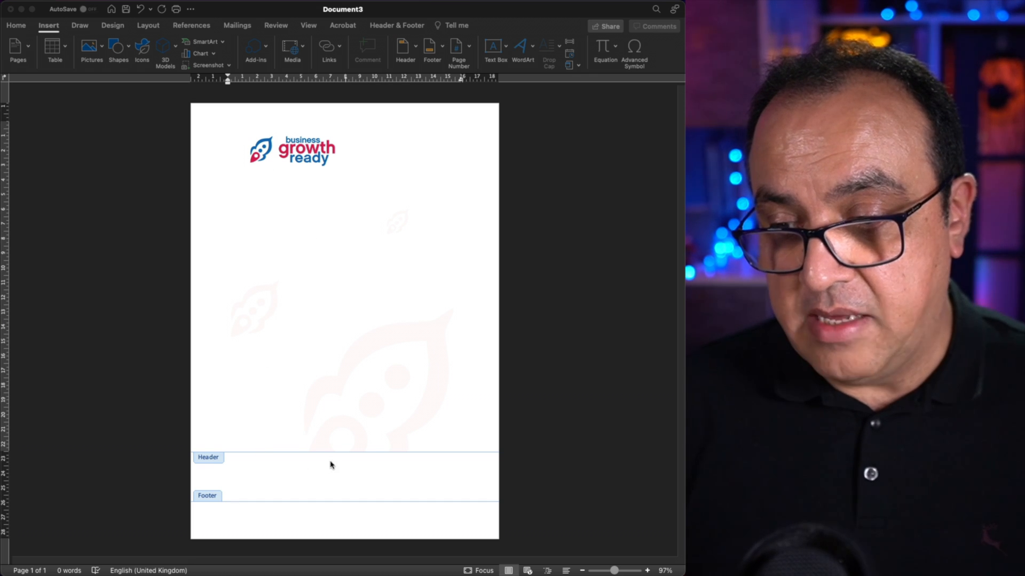
mouse_move(296, 163)
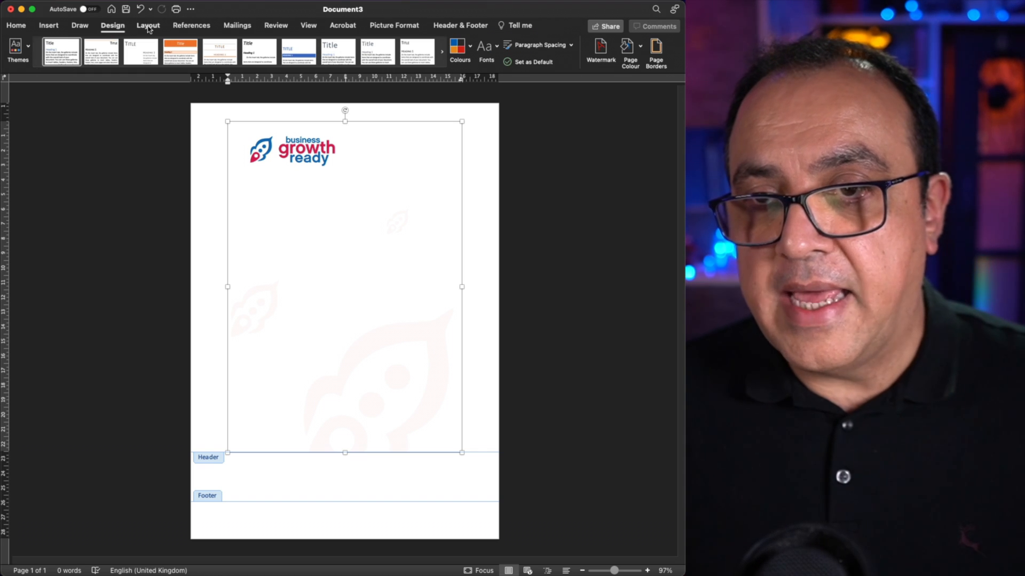
Set the letterhead picture's text wrapping to Behind Text
click(147, 25)
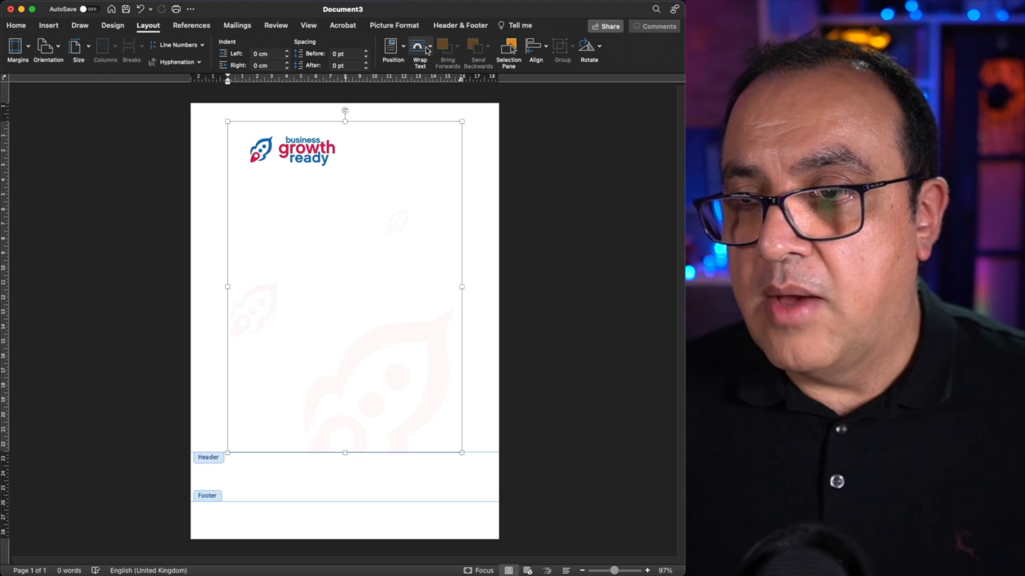
click(418, 47)
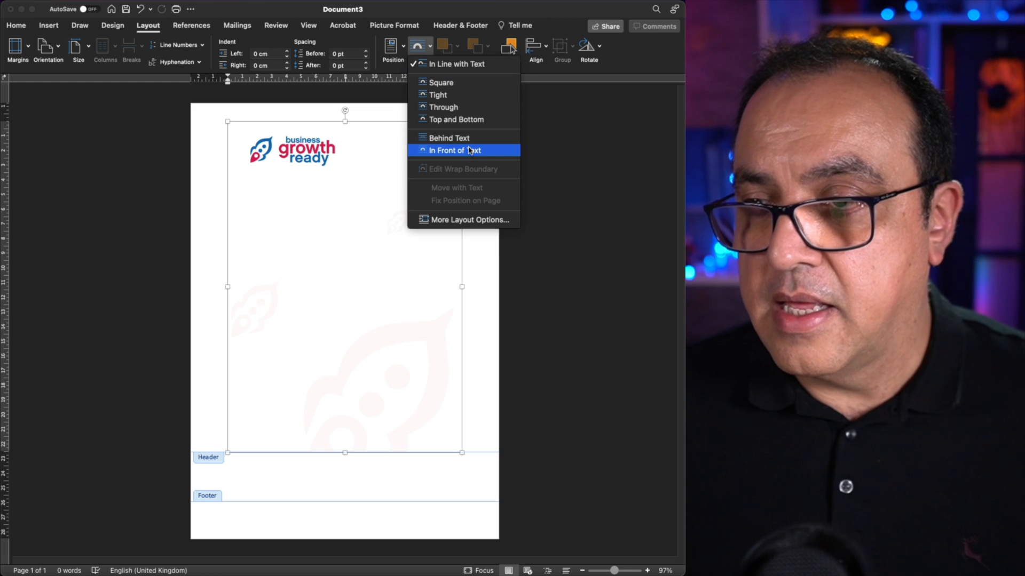
mouse_move(450, 138)
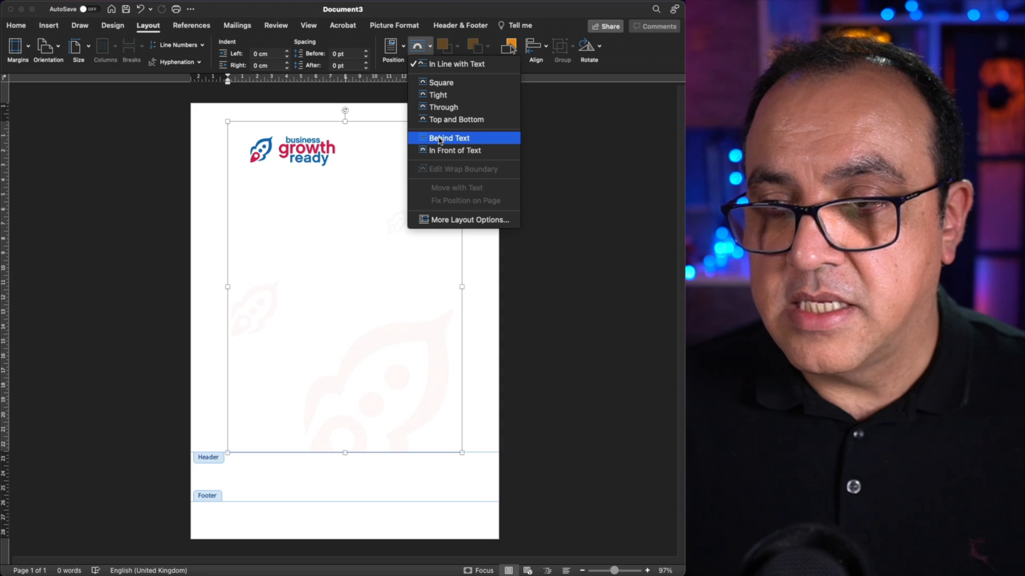
click(447, 137)
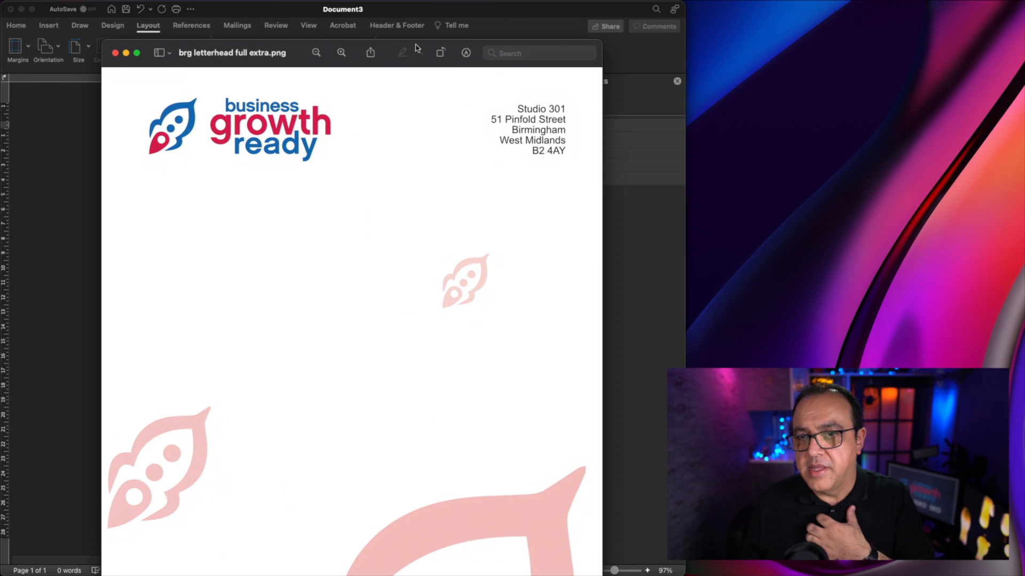
mouse_move(109, 48)
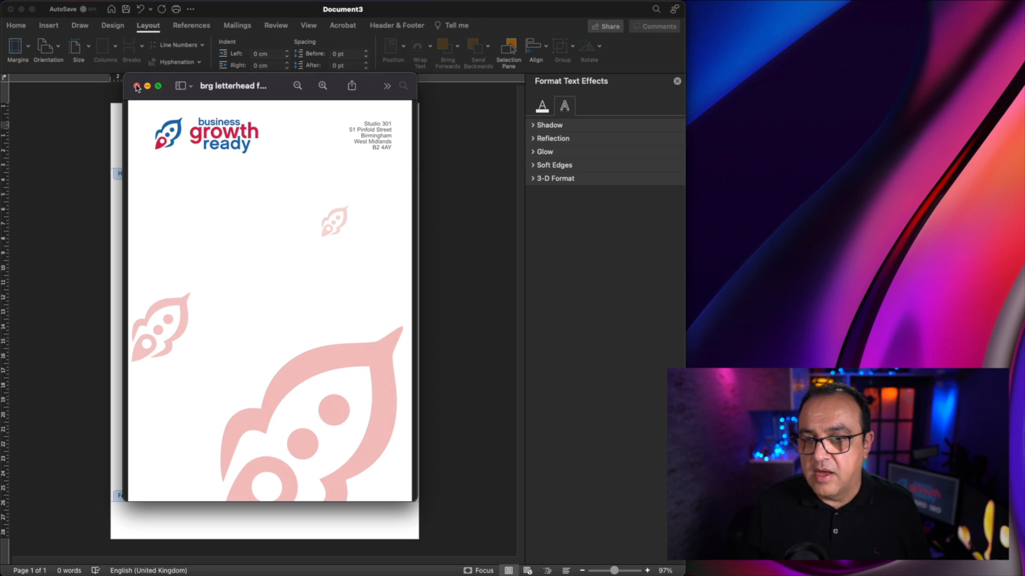
Close the letterhead PNG in Preview after inspecting it
click(136, 87)
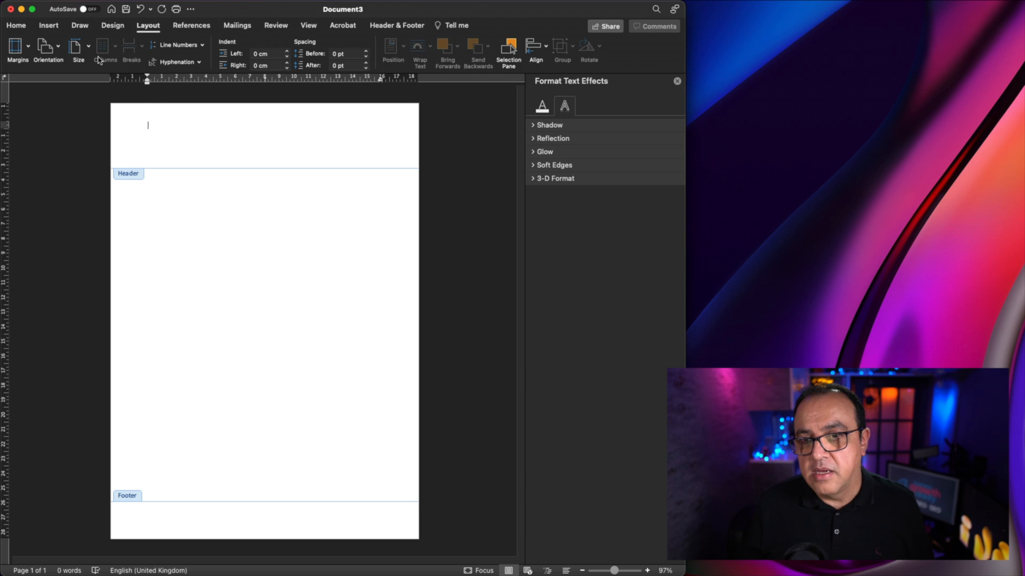
Insert the full letterhead PNG from file into the empty header
click(48, 25)
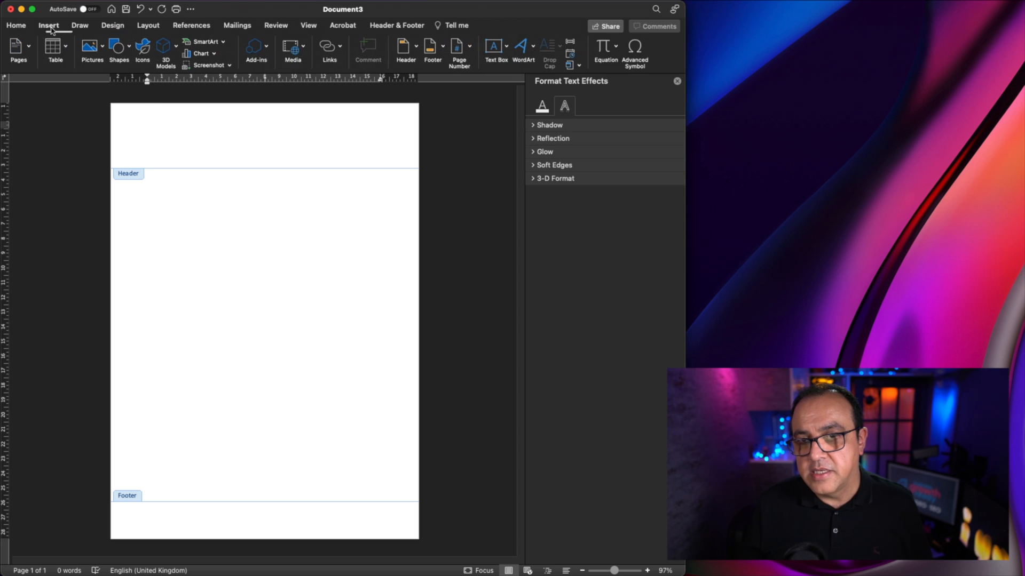
click(88, 47)
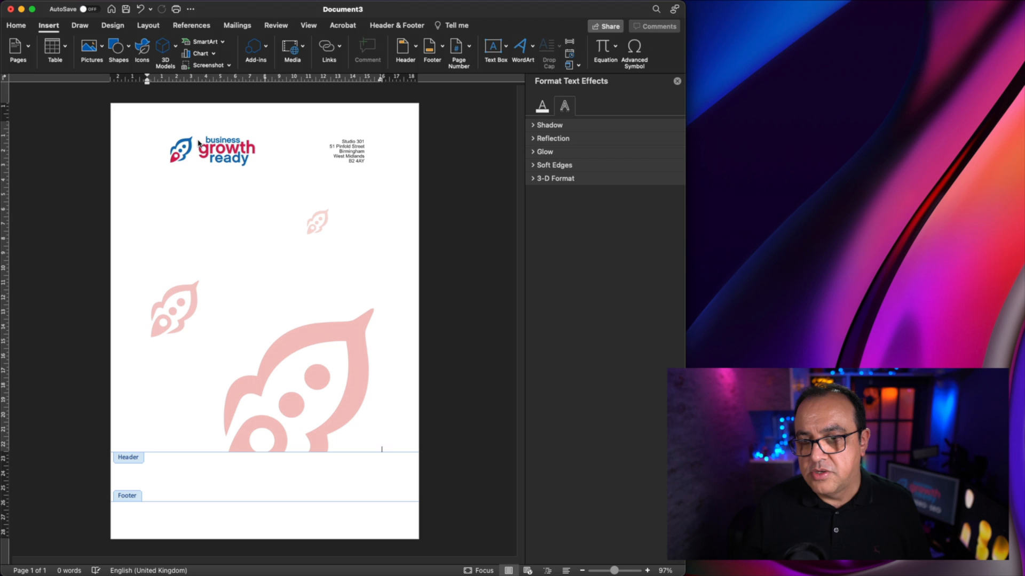
mouse_move(155, 123)
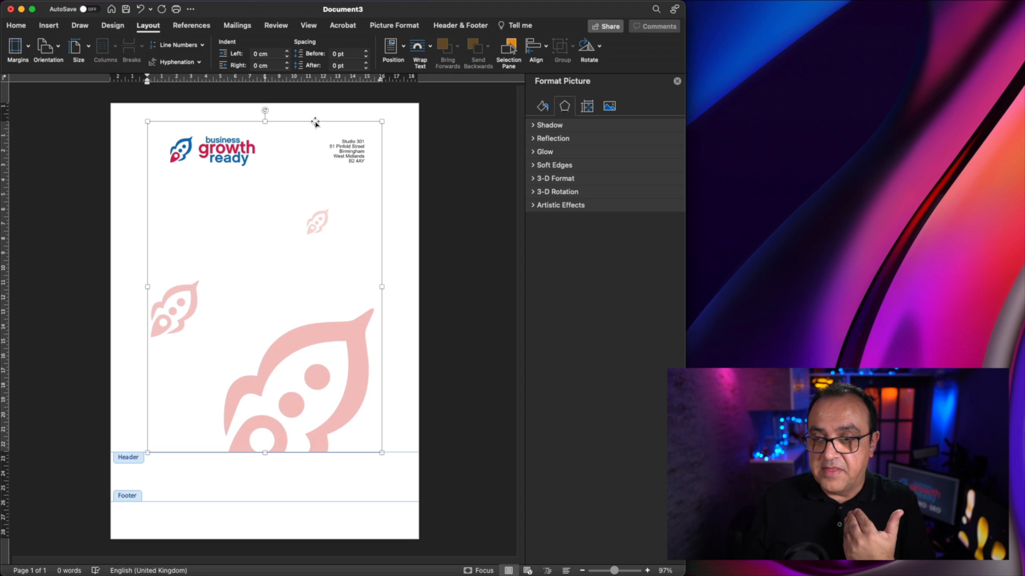
mouse_move(353, 157)
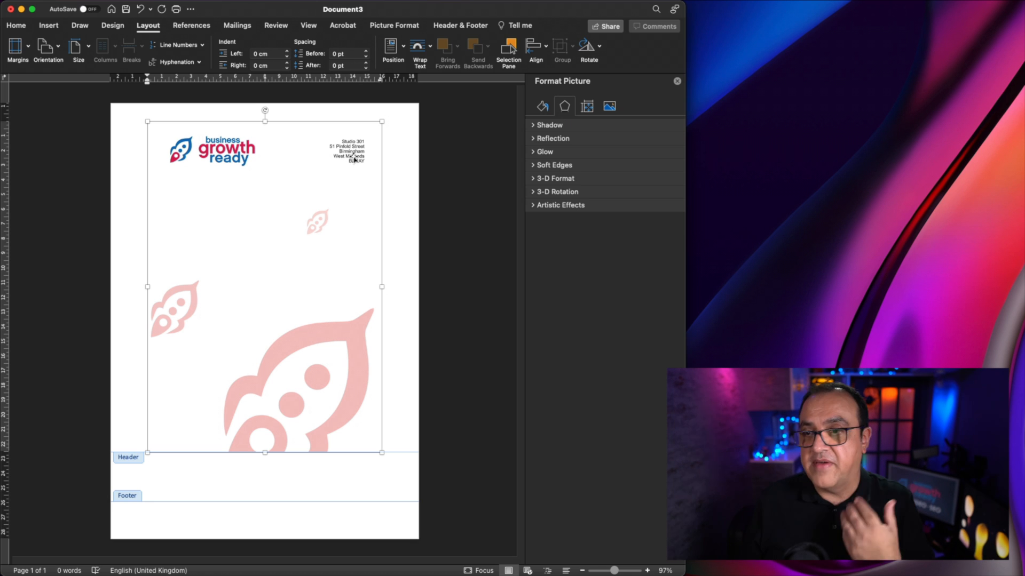
Set the letterhead picture's text wrapping to Behind Text so it sits under the typing area
click(417, 46)
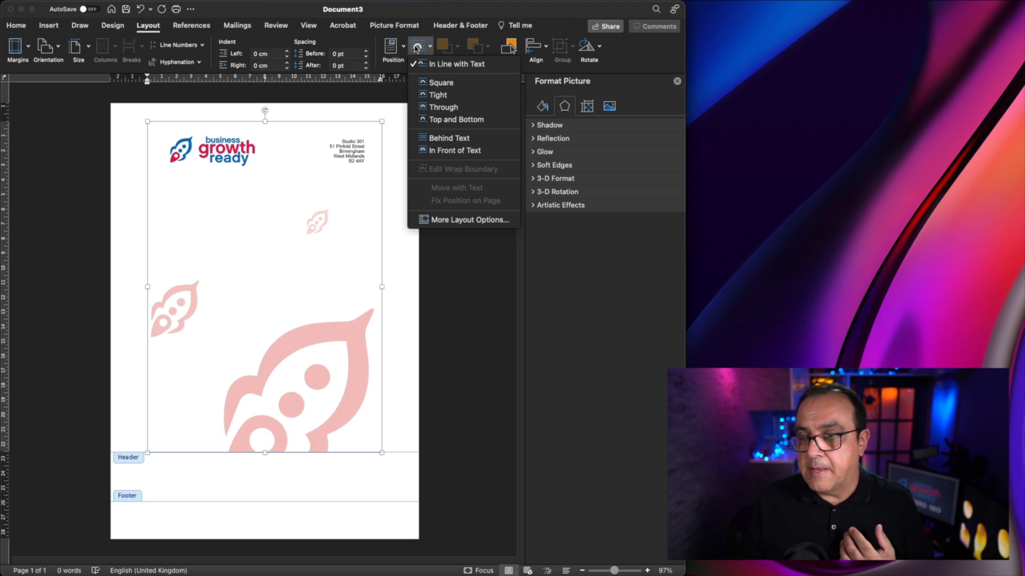
mouse_move(448, 138)
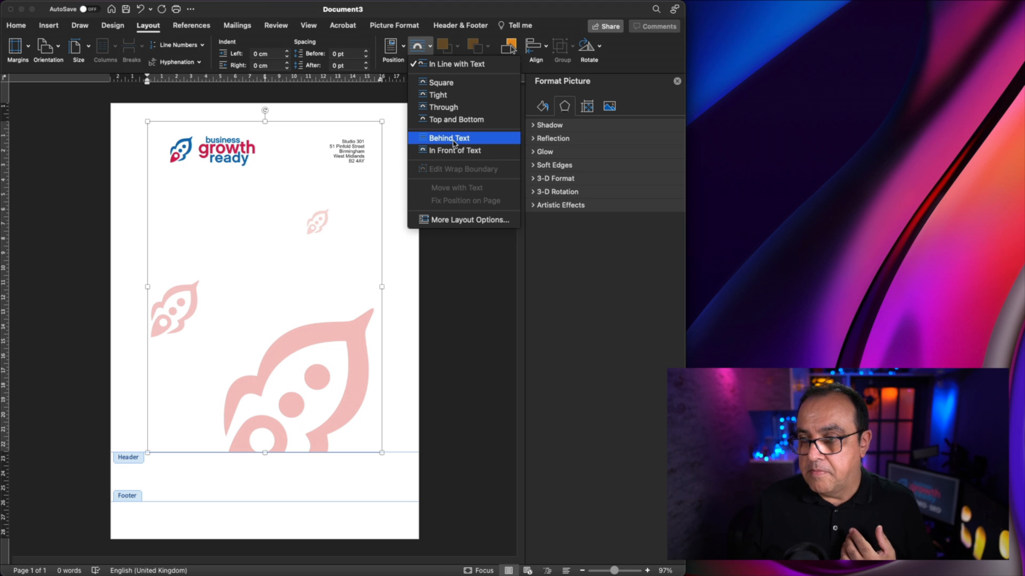
click(450, 138)
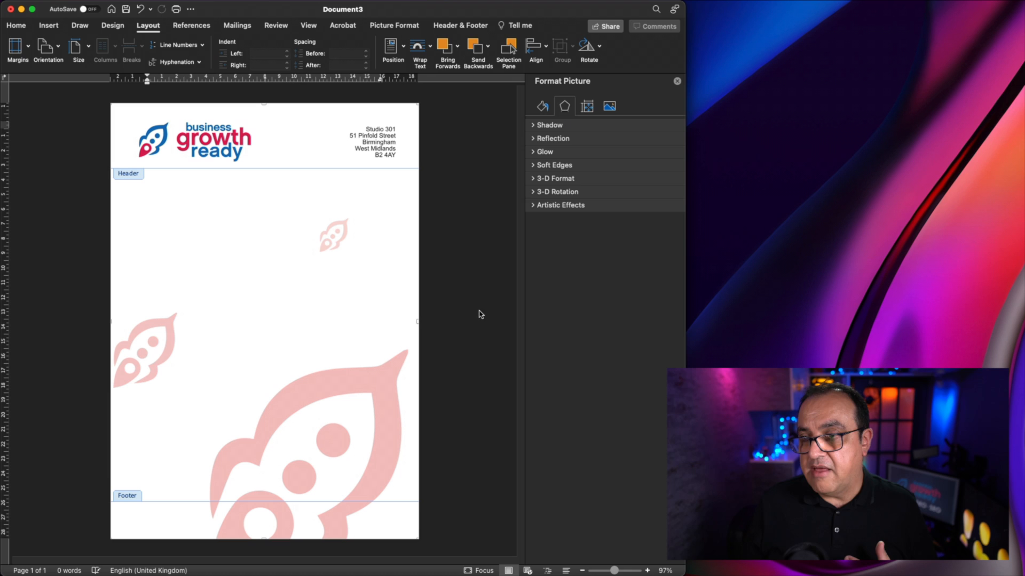
mouse_move(164, 173)
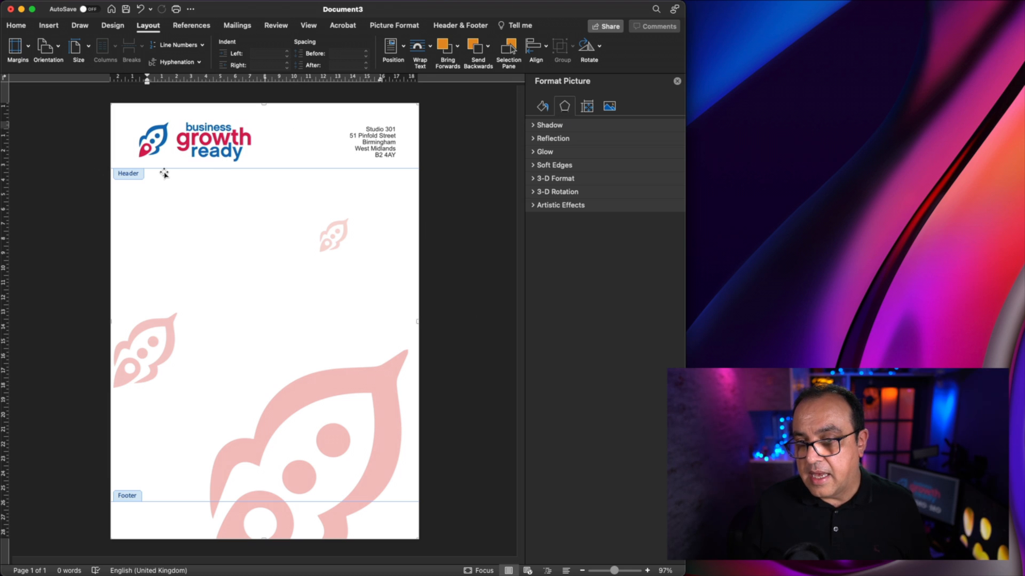
mouse_move(156, 117)
text(Hello from the UK)
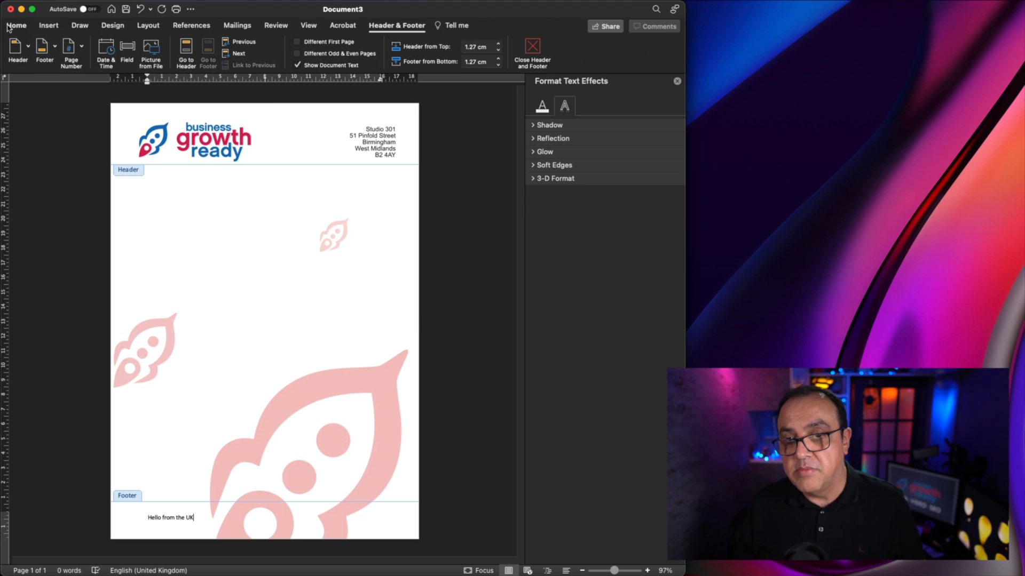
Centre the 'Hello from the UK' footer line and leave header and footer editing
click(16, 25)
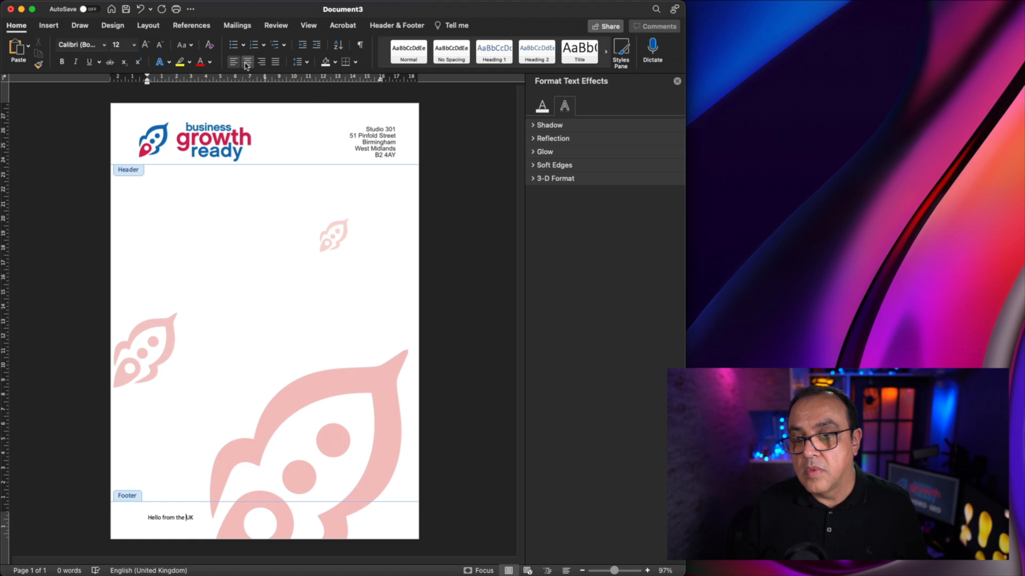
click(246, 62)
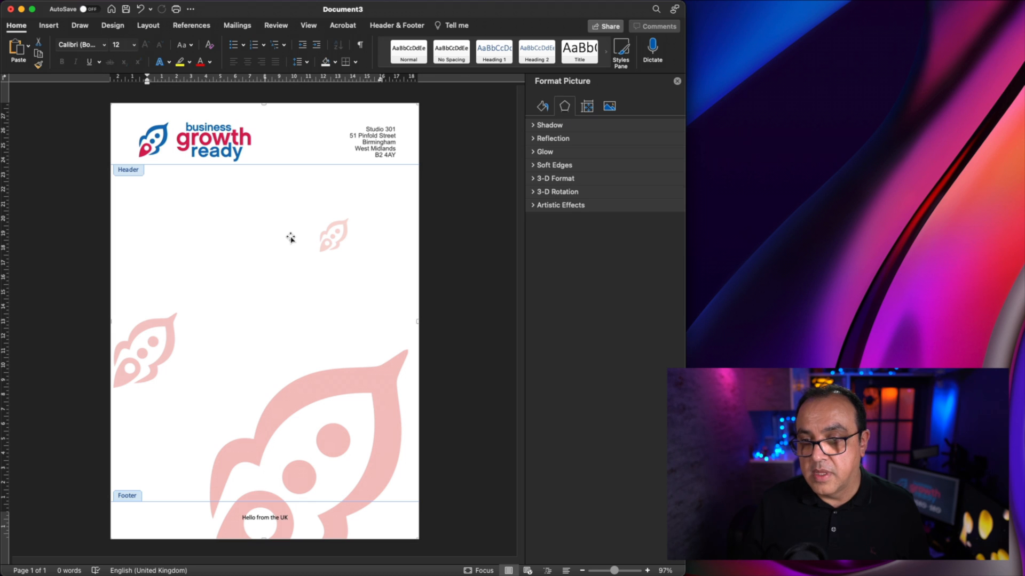
click(459, 25)
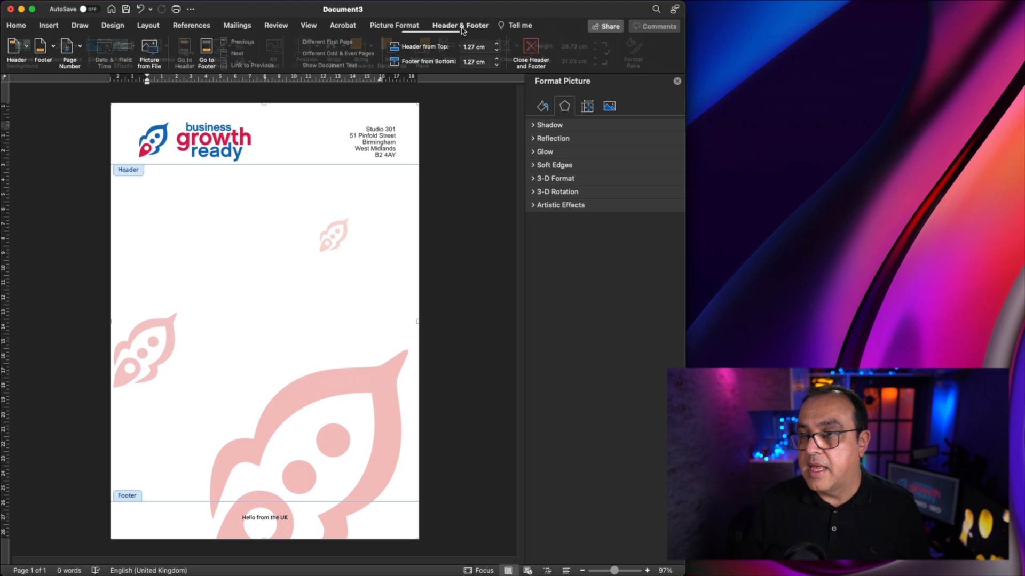
click(246, 229)
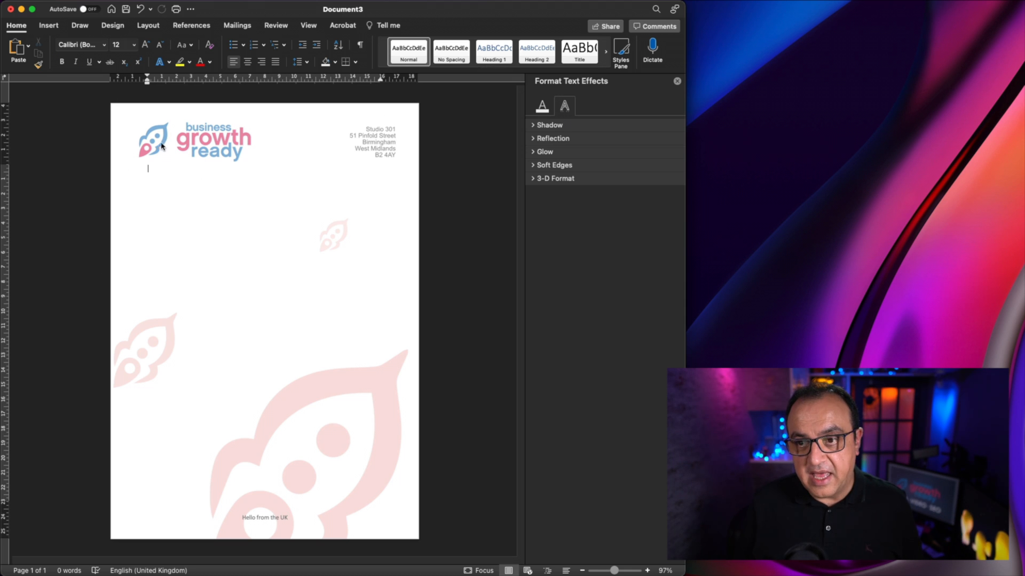
Reopen the header to check the background image, then return to the letter body
double_click(197, 130)
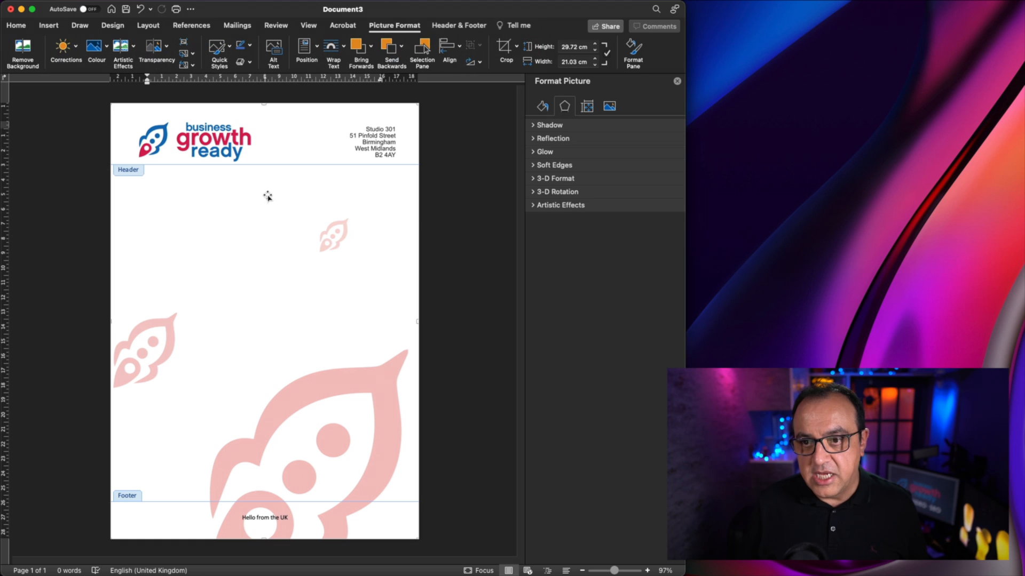
mouse_move(278, 250)
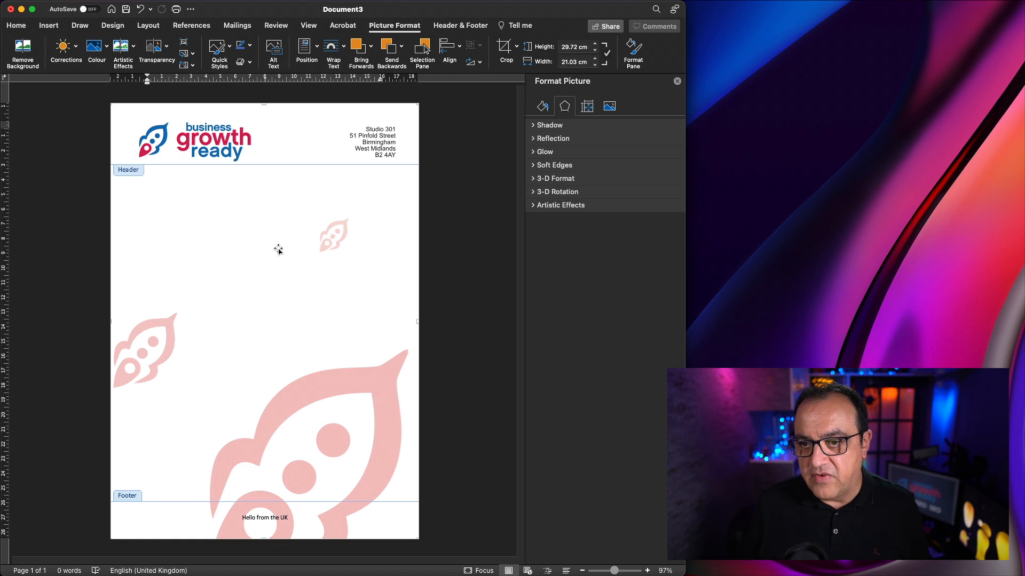
mouse_move(379, 137)
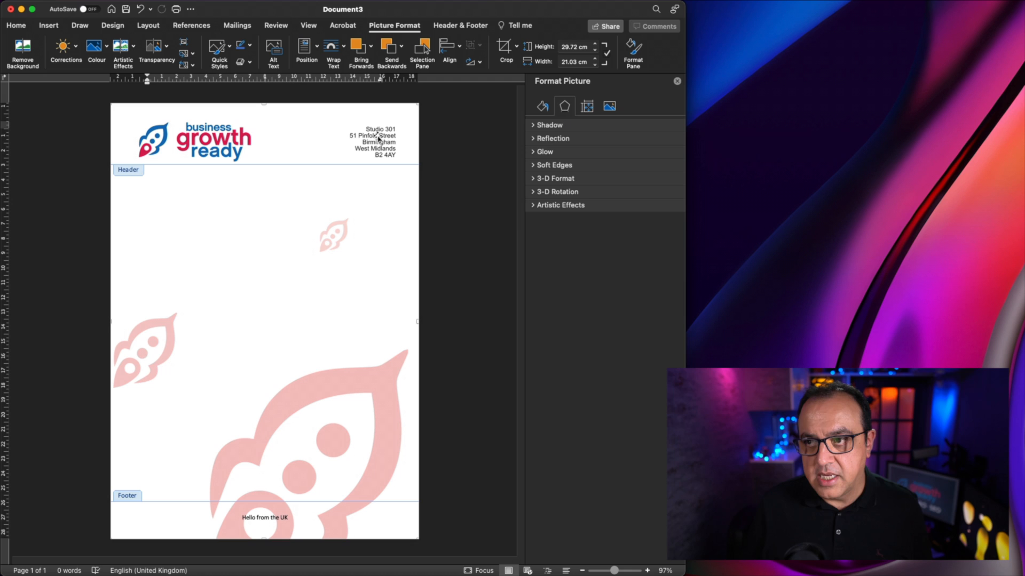
click(460, 25)
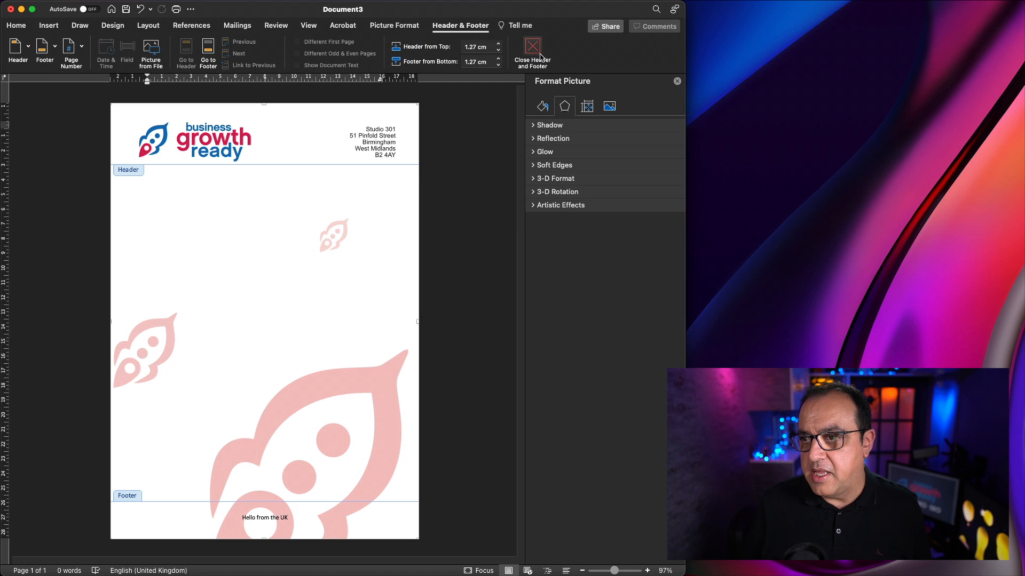
click(531, 58)
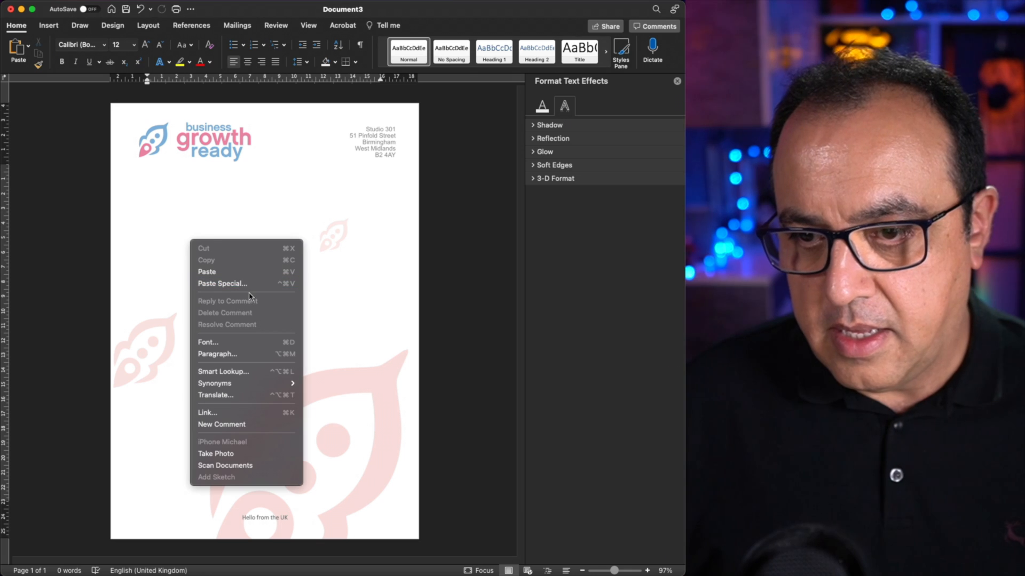
Paste the copied Lorem Ipsum sample text into the letter body via Paste Special
click(222, 284)
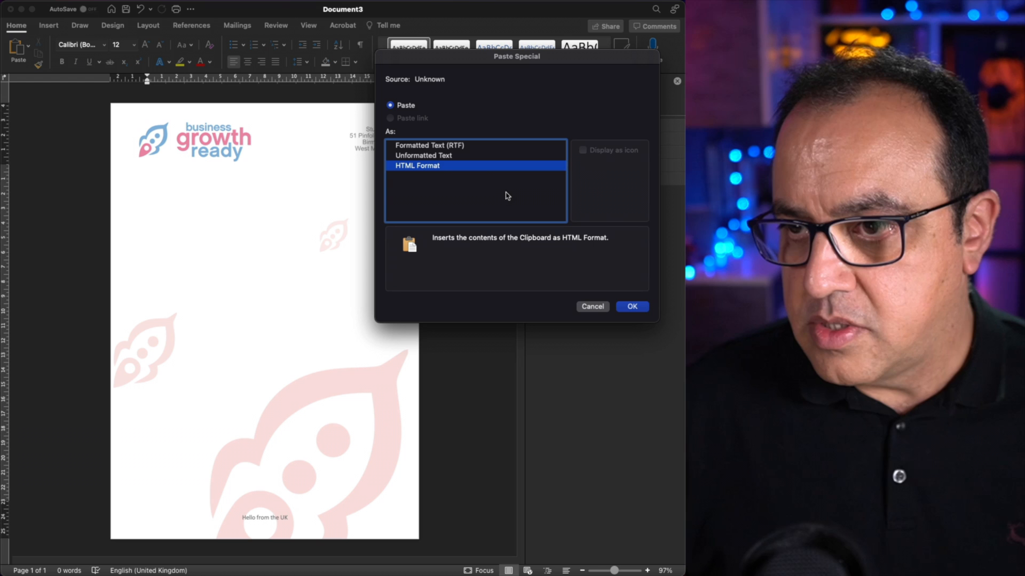
click(631, 306)
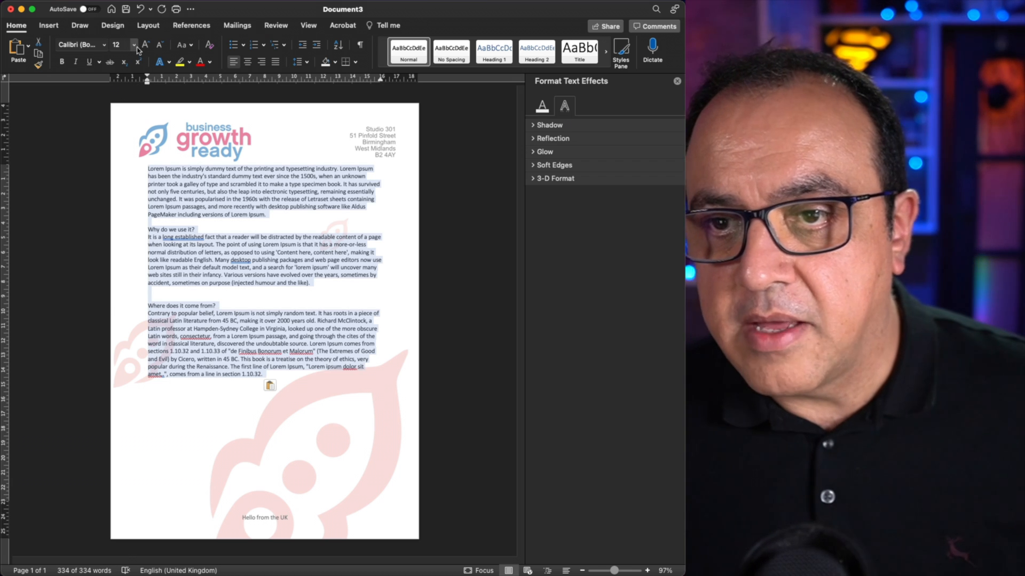
Enlarge the sample text to 16 point so it flows onto a second letterhead page
click(134, 45)
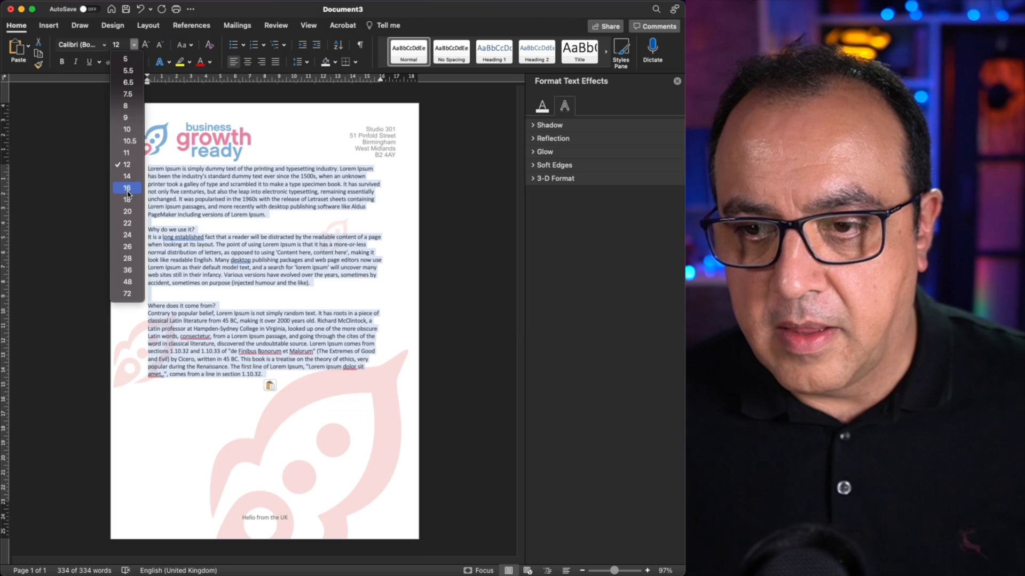
click(127, 187)
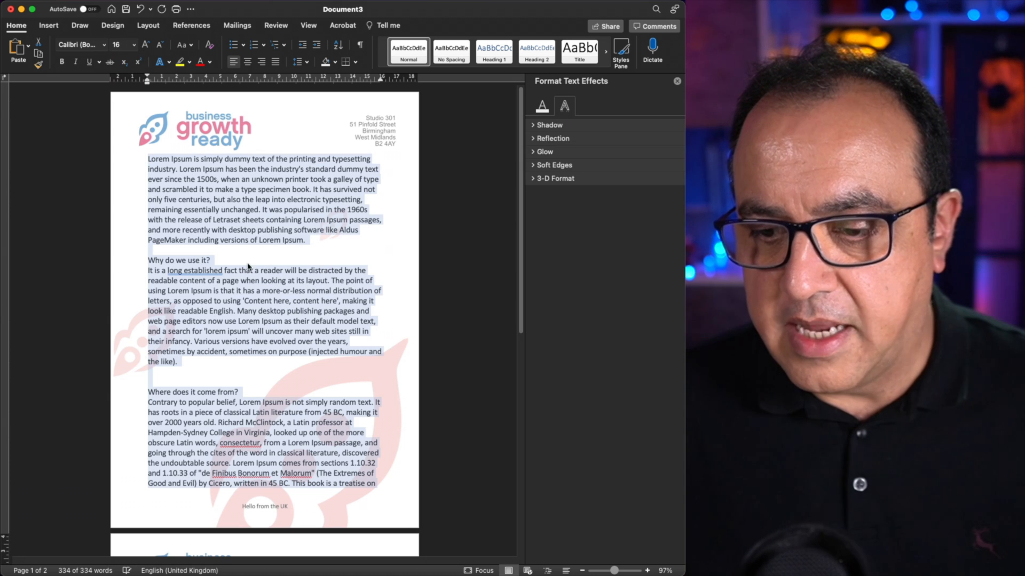
scroll(down, 3)
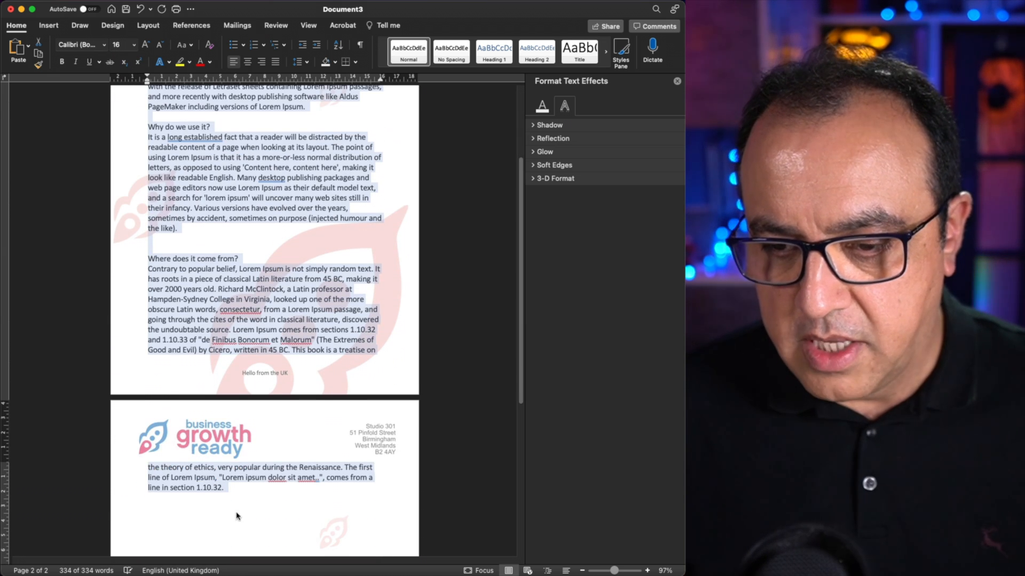
scroll(up, 3)
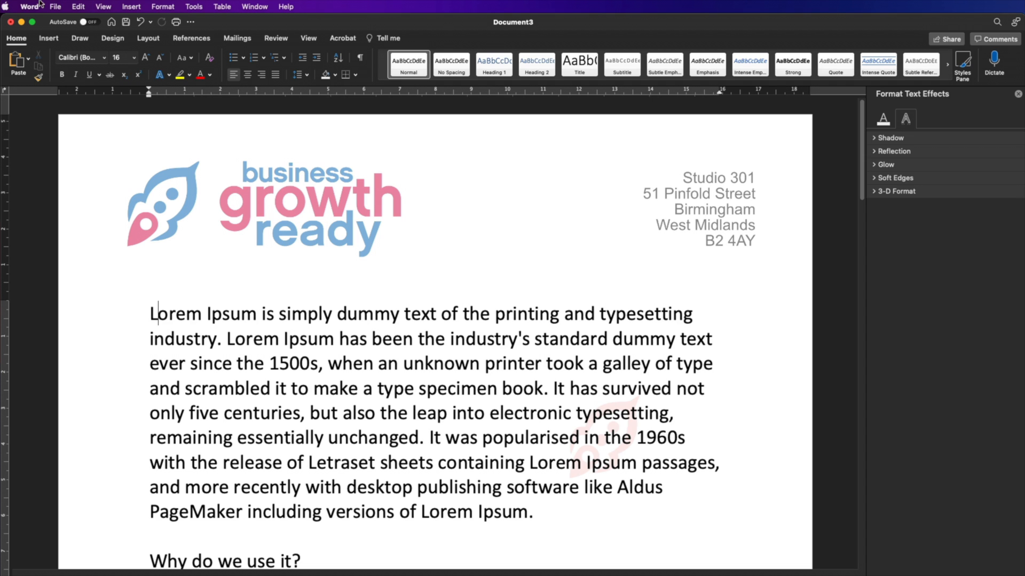
click(55, 6)
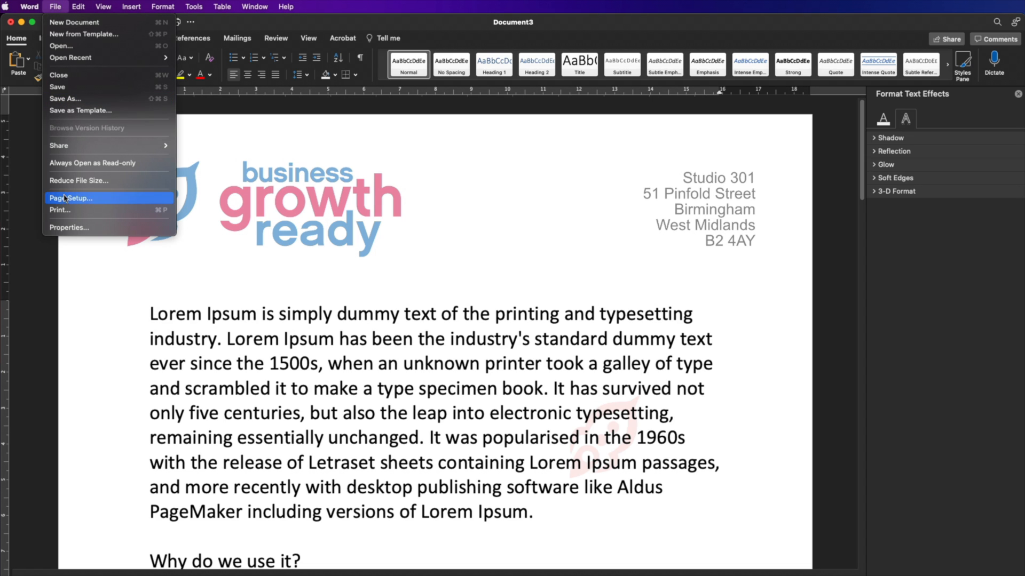
click(59, 211)
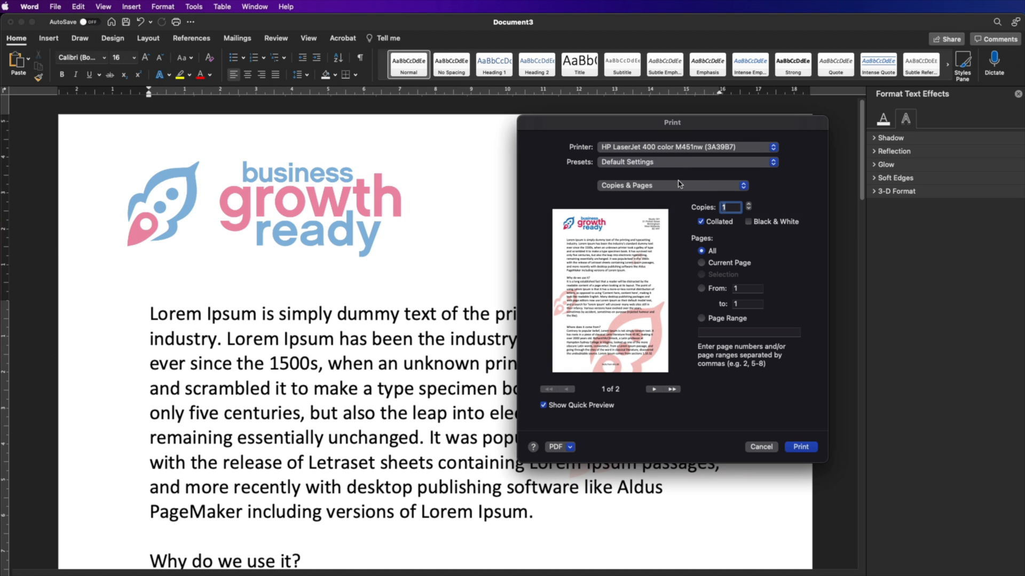
mouse_move(648, 179)
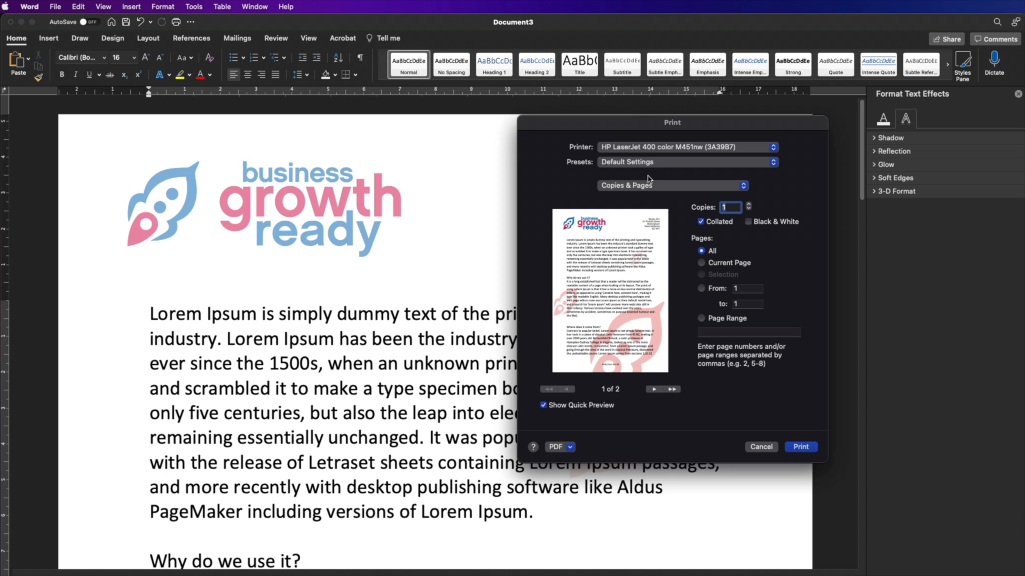
click(685, 146)
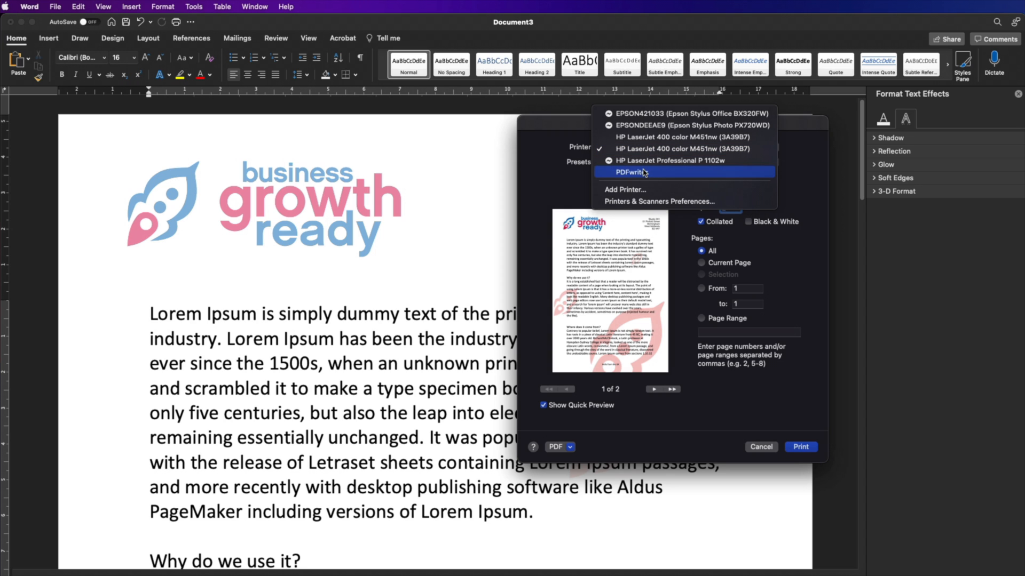
click(682, 149)
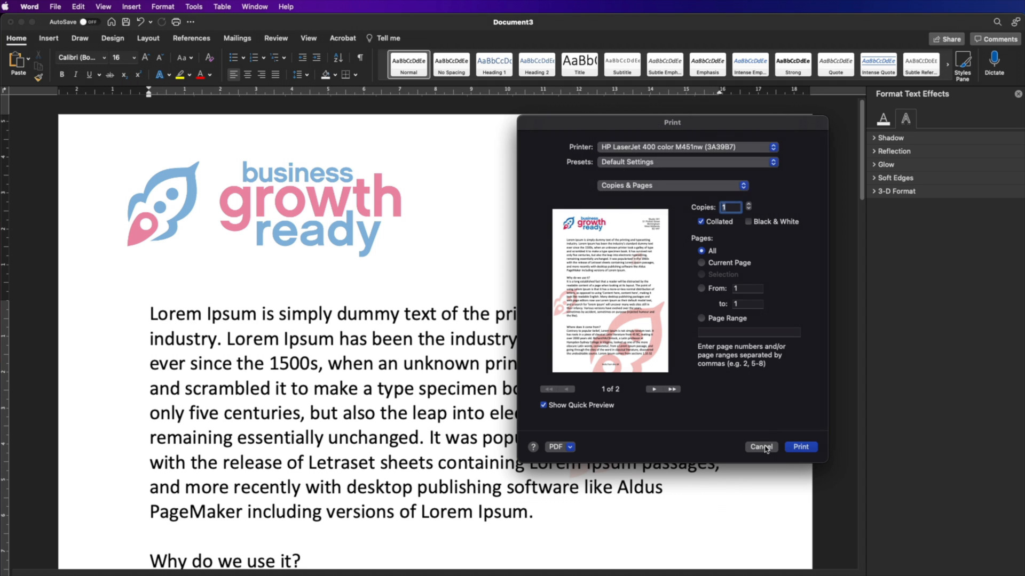
click(760, 448)
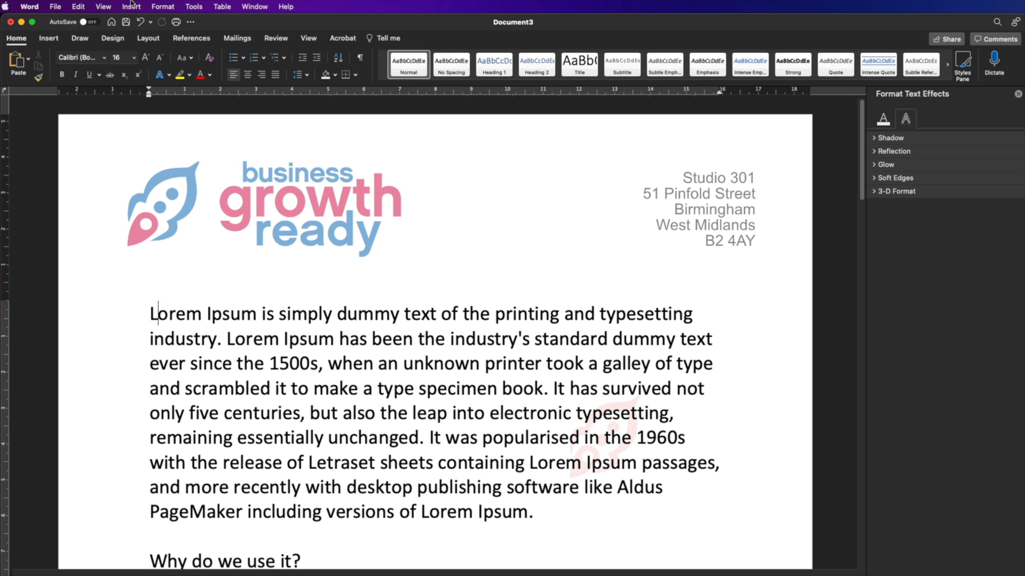
Save the letter as a PDF via Save As, exporting it as Doc3.pdf for Preview
click(55, 6)
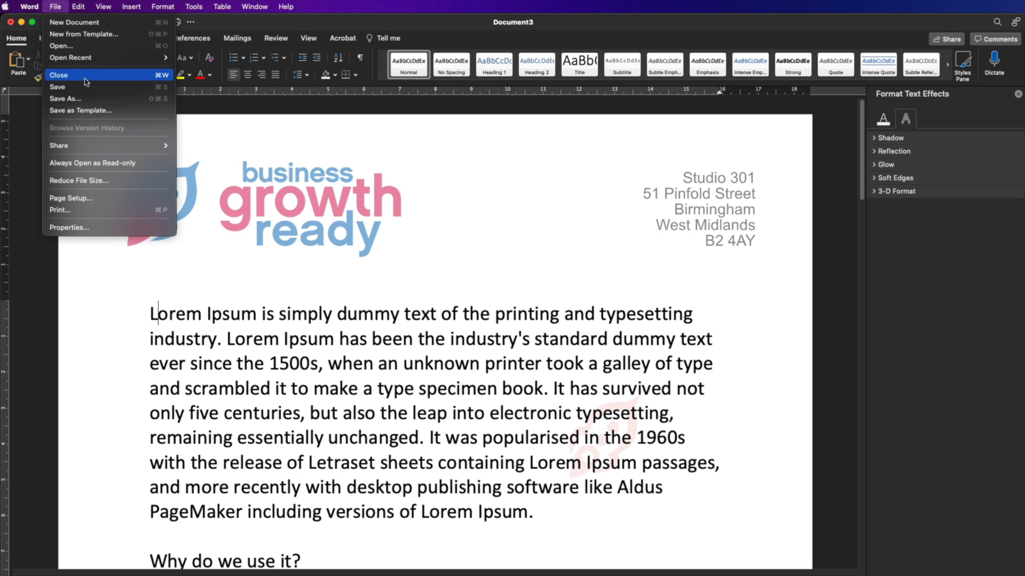
click(65, 98)
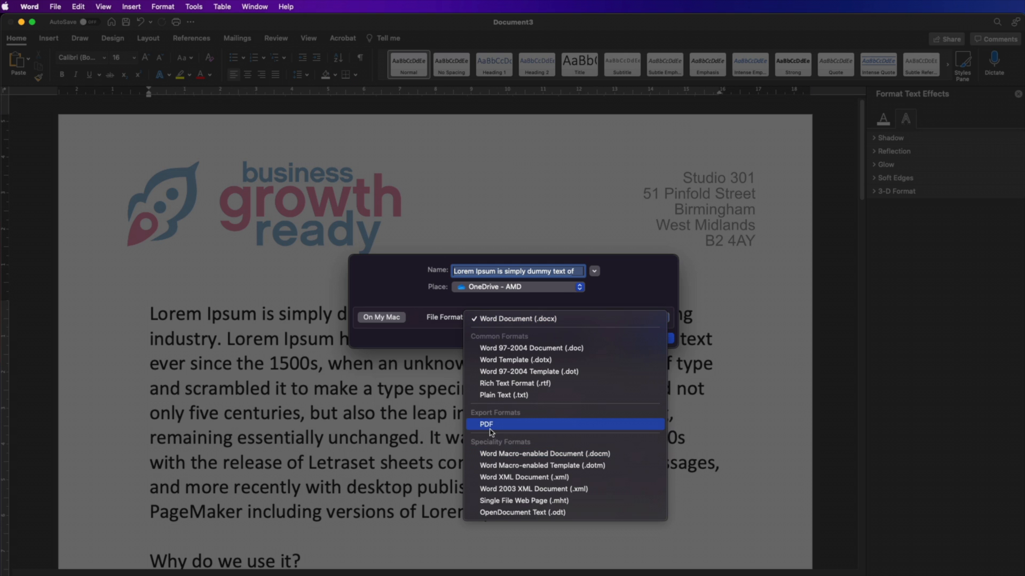
click(486, 423)
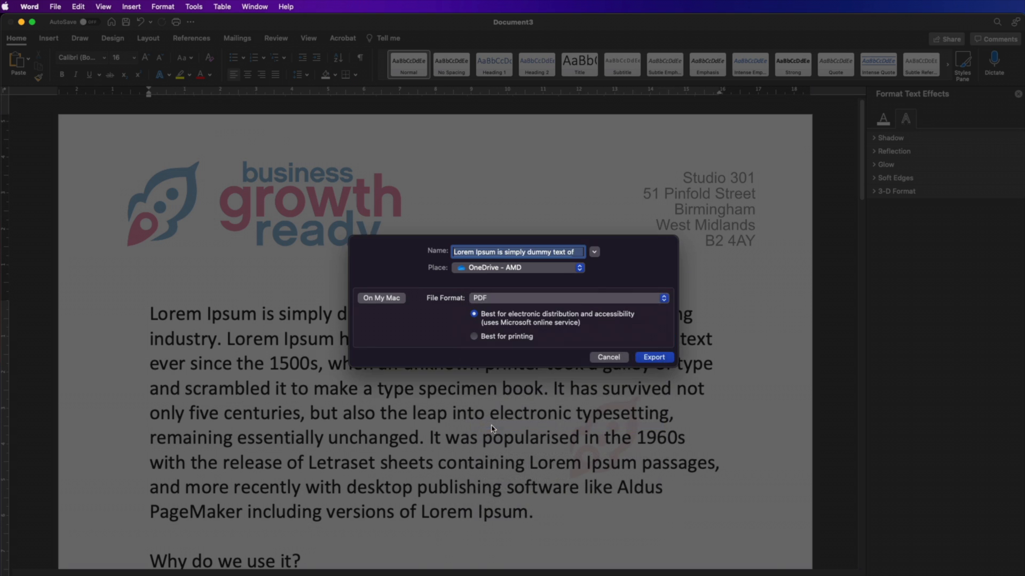
click(653, 357)
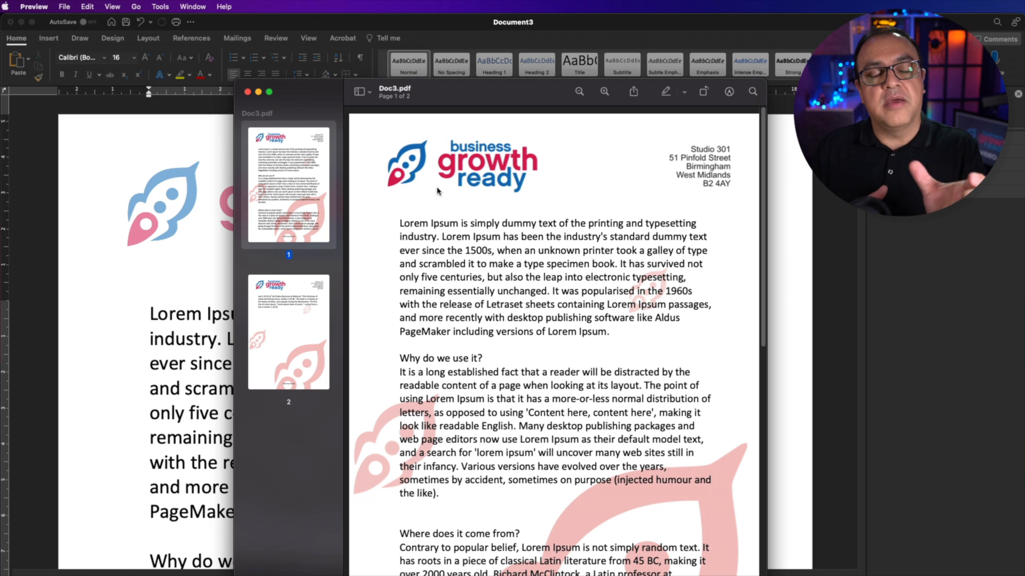